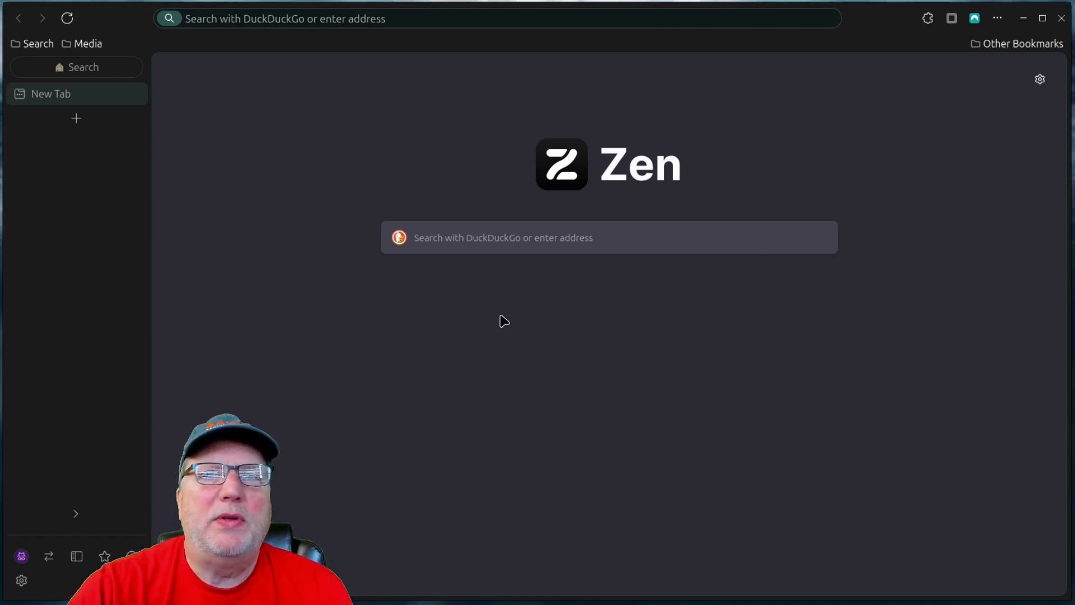
mouse_move(778, 95)
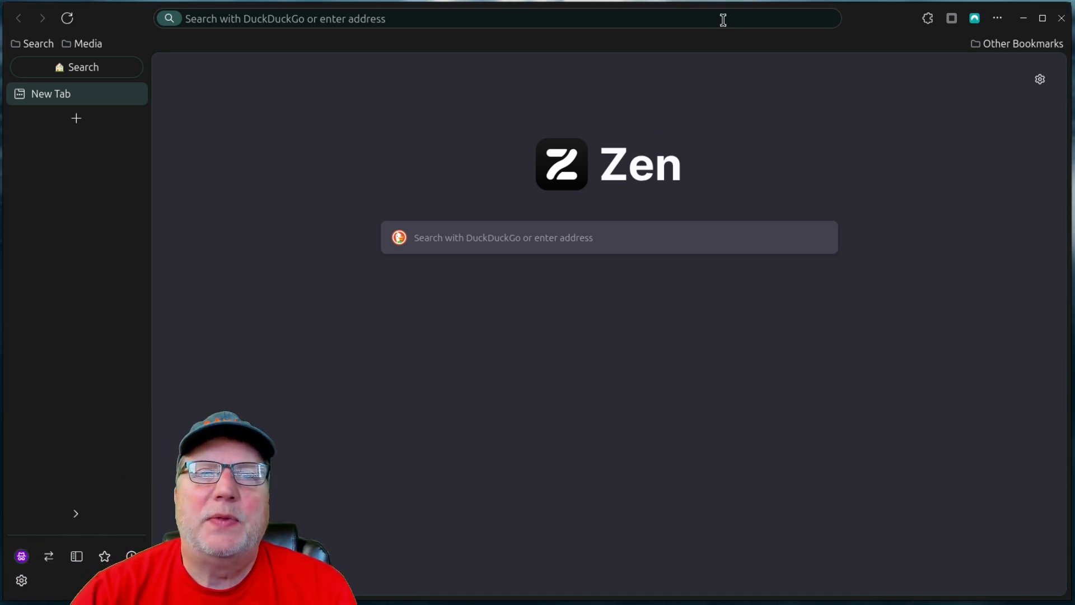
mouse_move(180, 204)
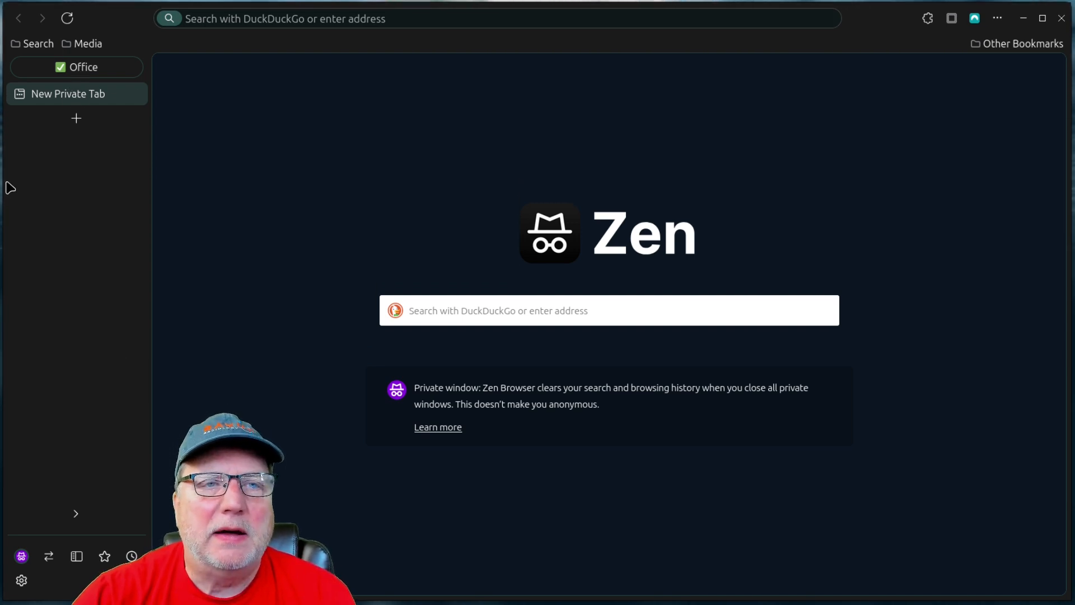
- Return to the Search workspace and visit the DuckDuckGo tab, ending back on Qwant
left_click(76, 67)
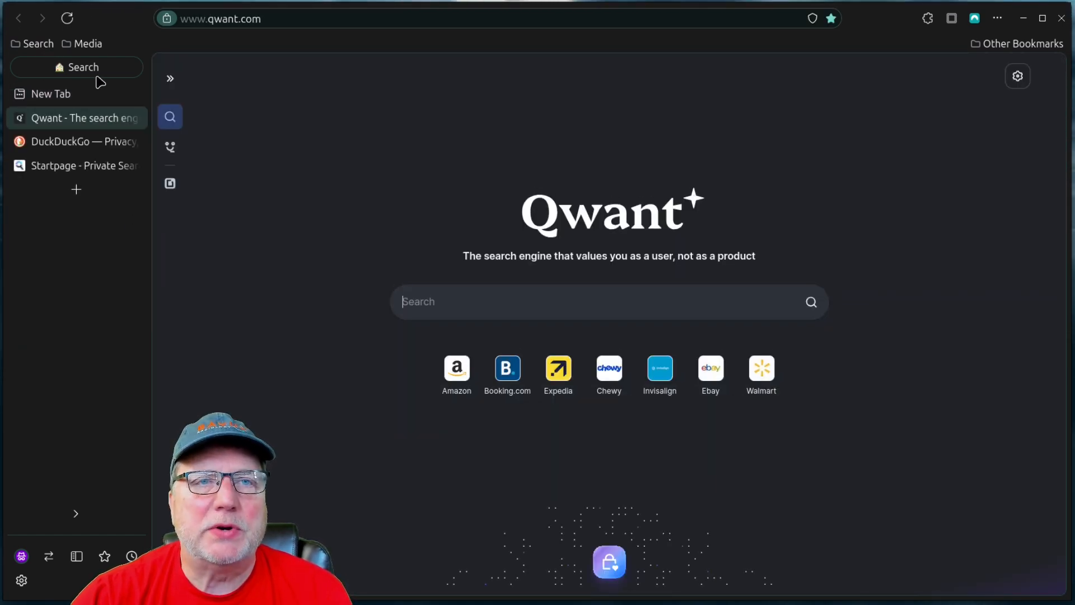
mouse_move(92, 207)
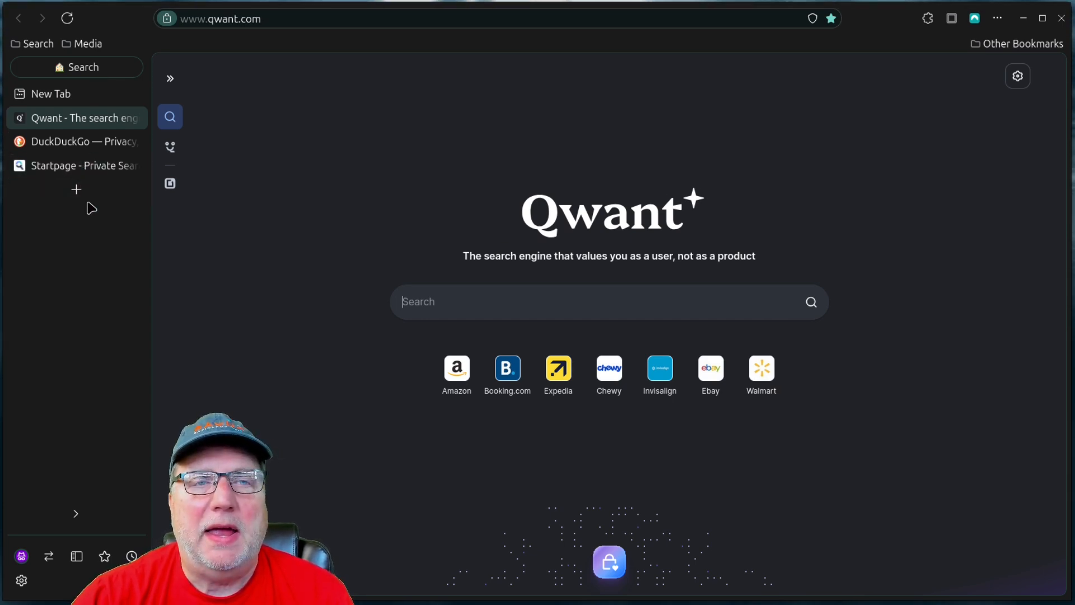
mouse_move(101, 300)
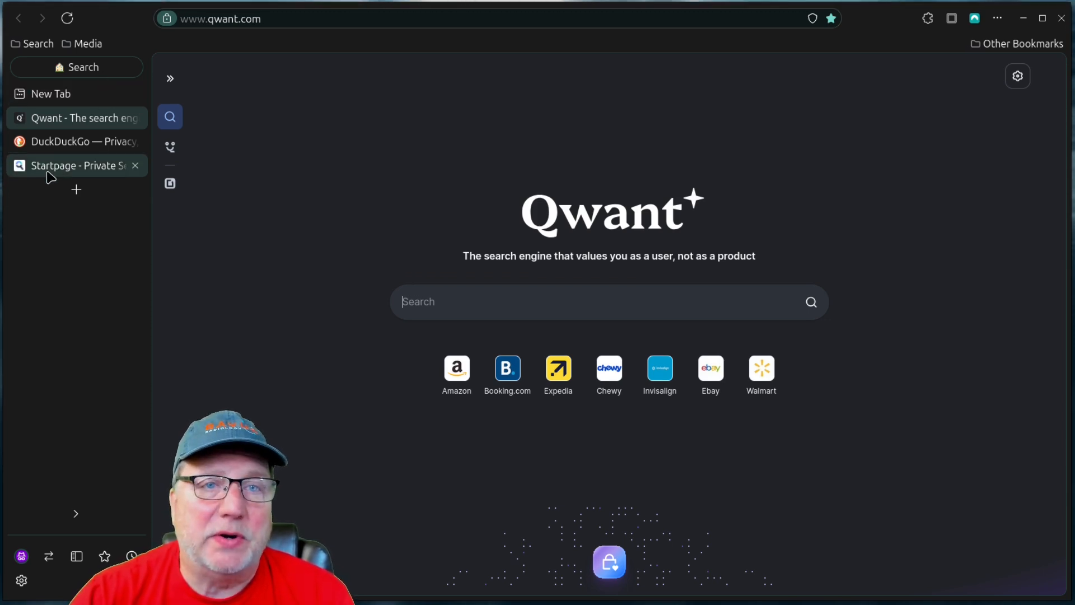
left_click(75, 141)
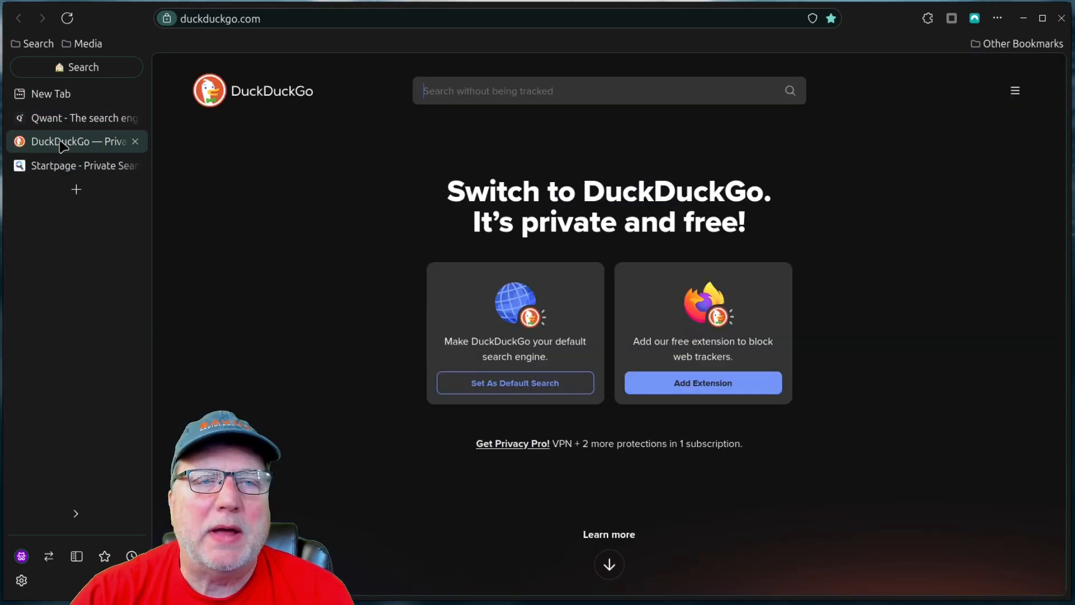
left_click(69, 118)
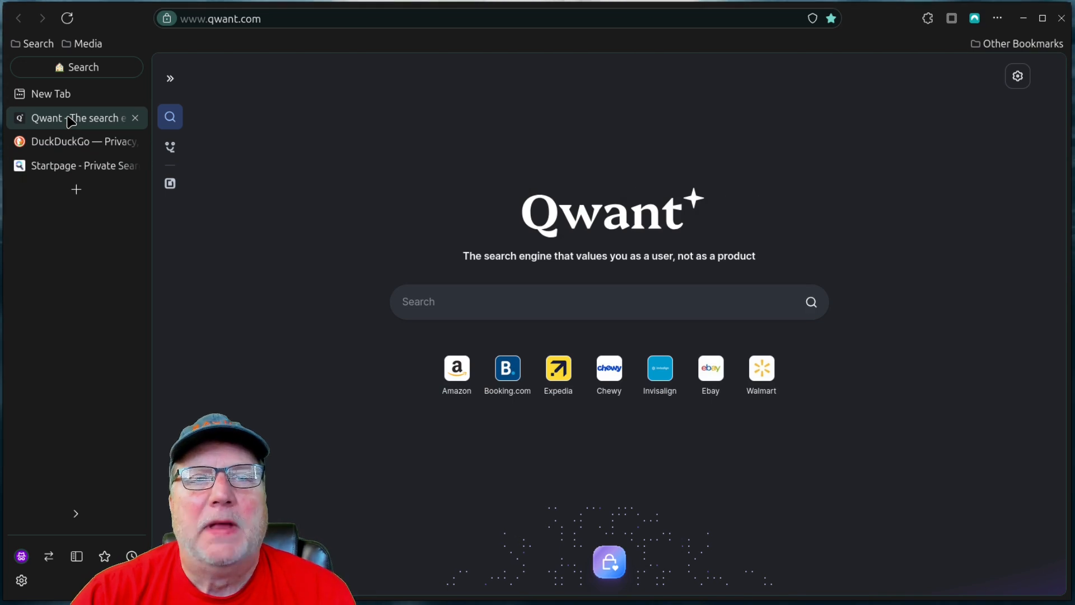
left_click(609, 302)
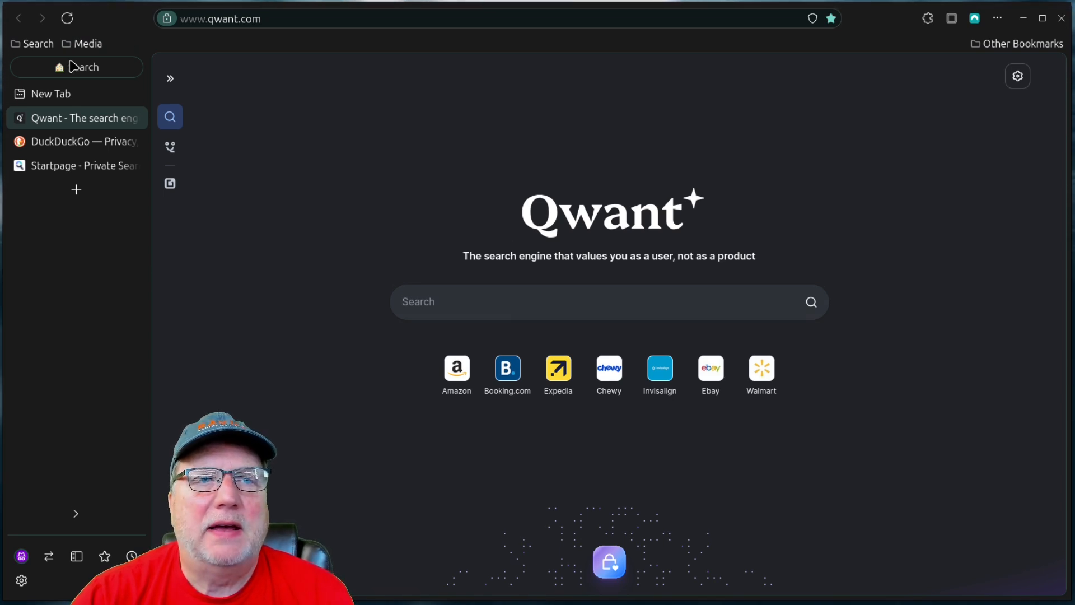
mouse_move(30, 232)
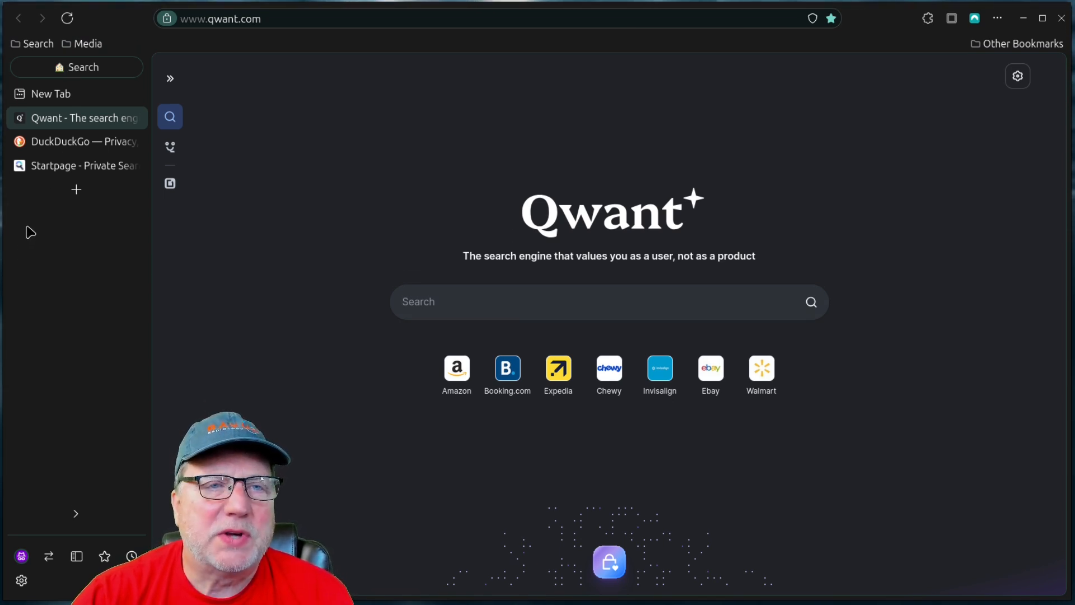
- Switch to the Media workspace and open its Odysee tab
left_click(88, 43)
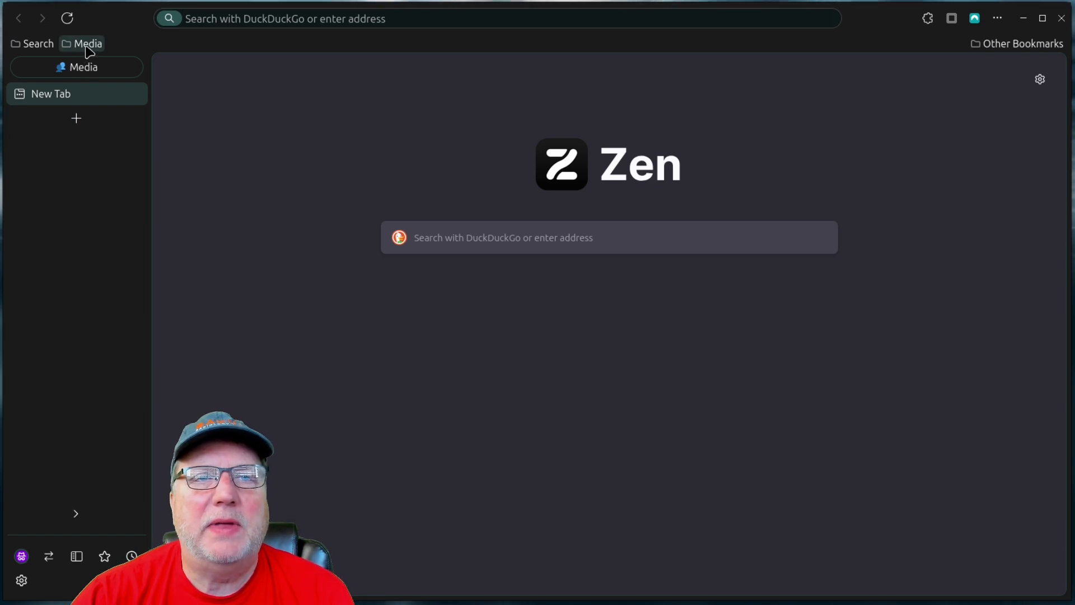
mouse_move(113, 134)
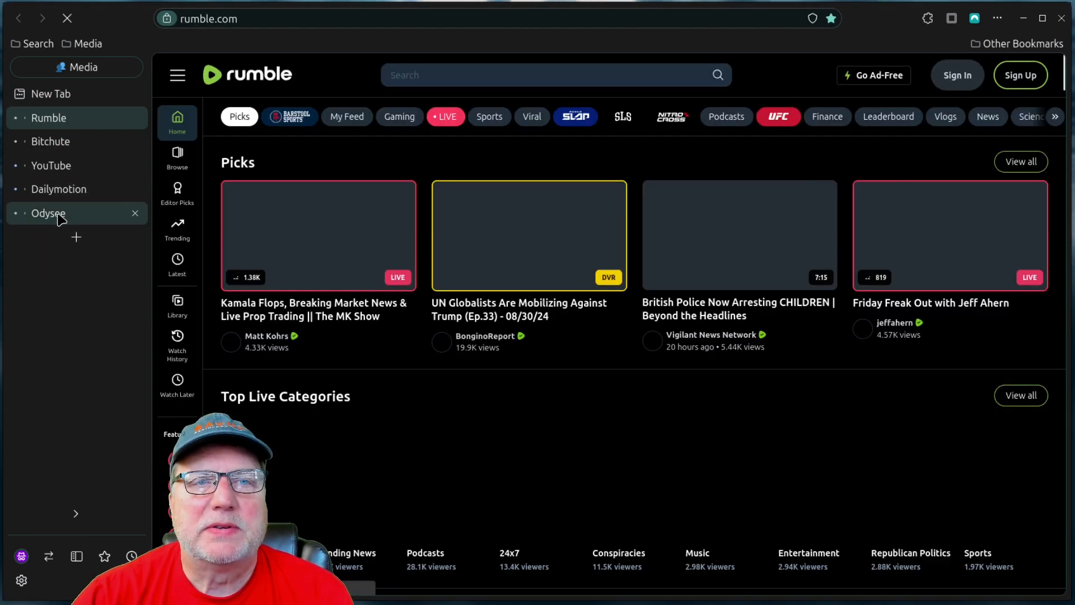
left_click(48, 214)
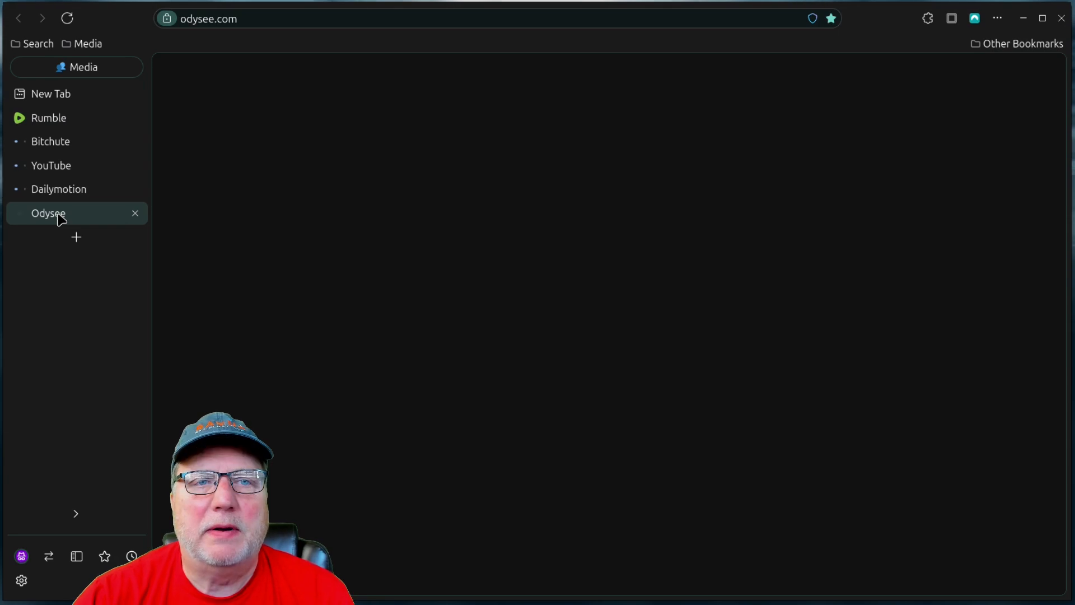
left_click(48, 213)
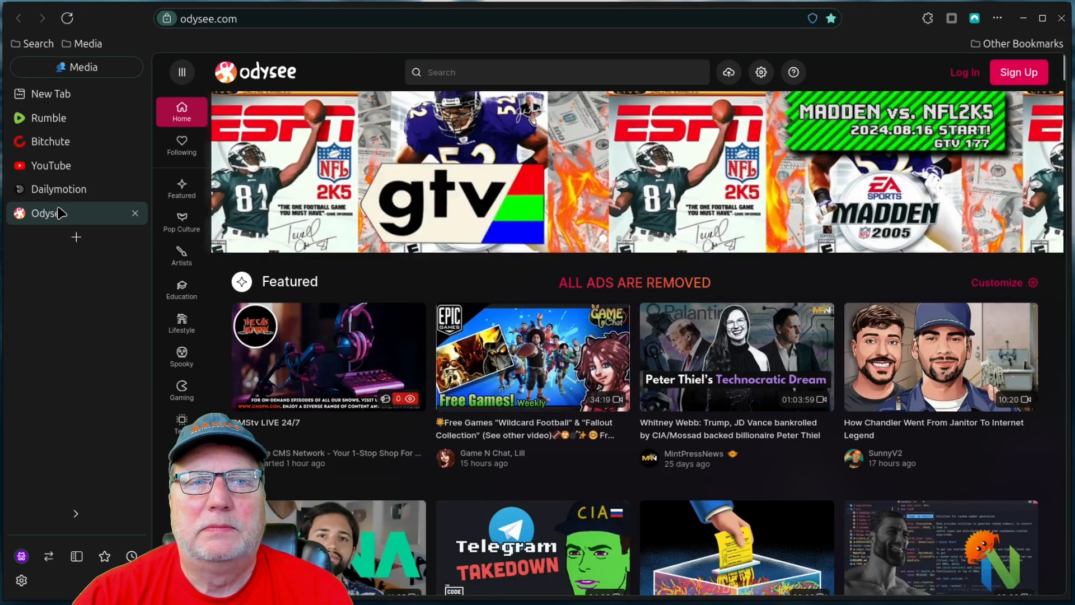
- Cycle through the YouTube, Dailymotion and Rumble tabs before leaving Media
left_click(49, 166)
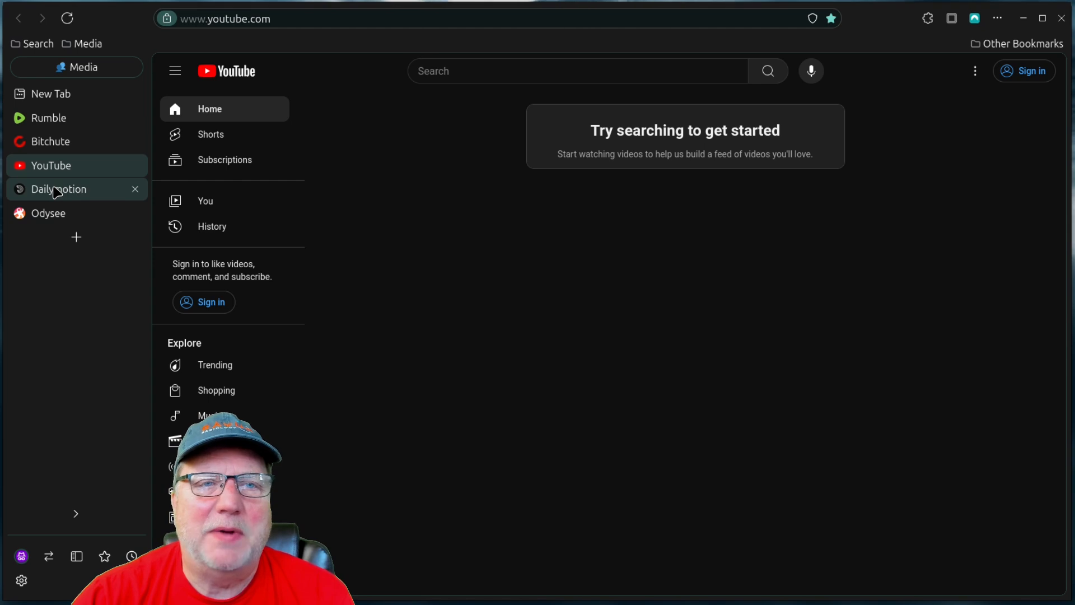
left_click(58, 189)
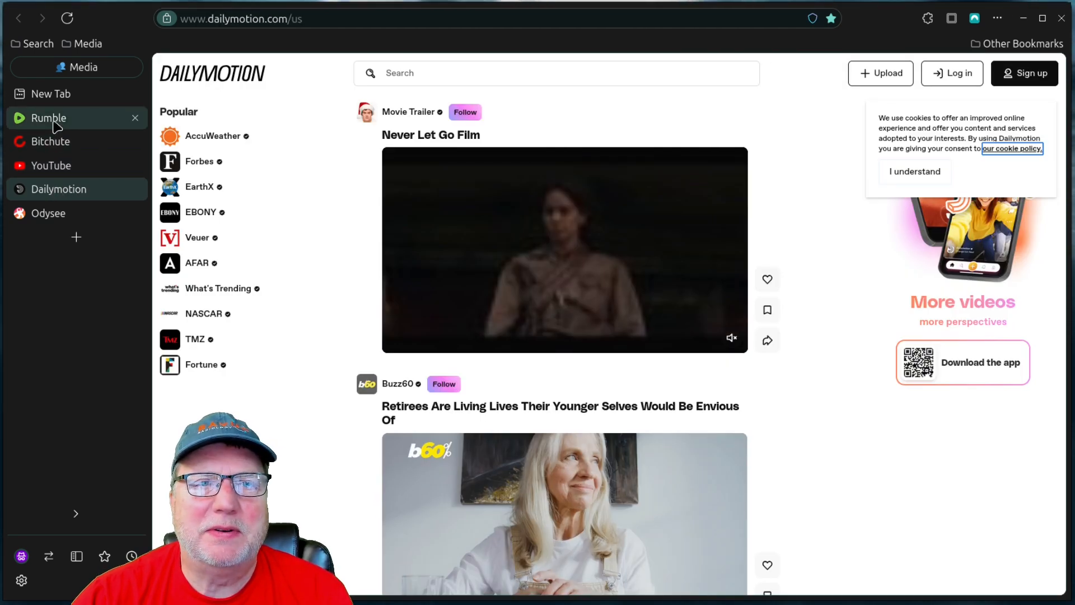
left_click(48, 117)
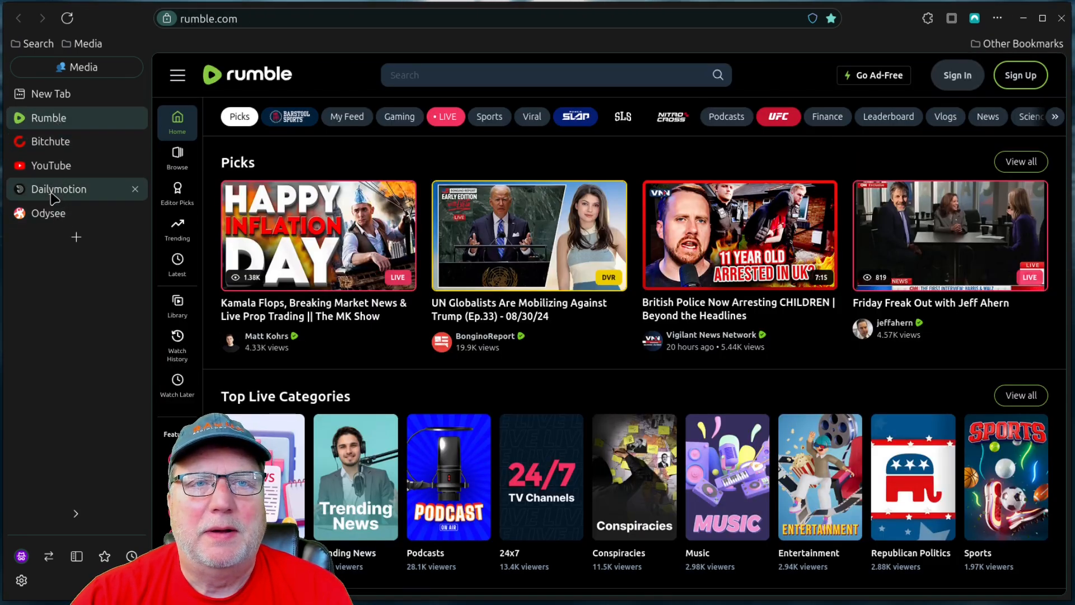
left_click(48, 213)
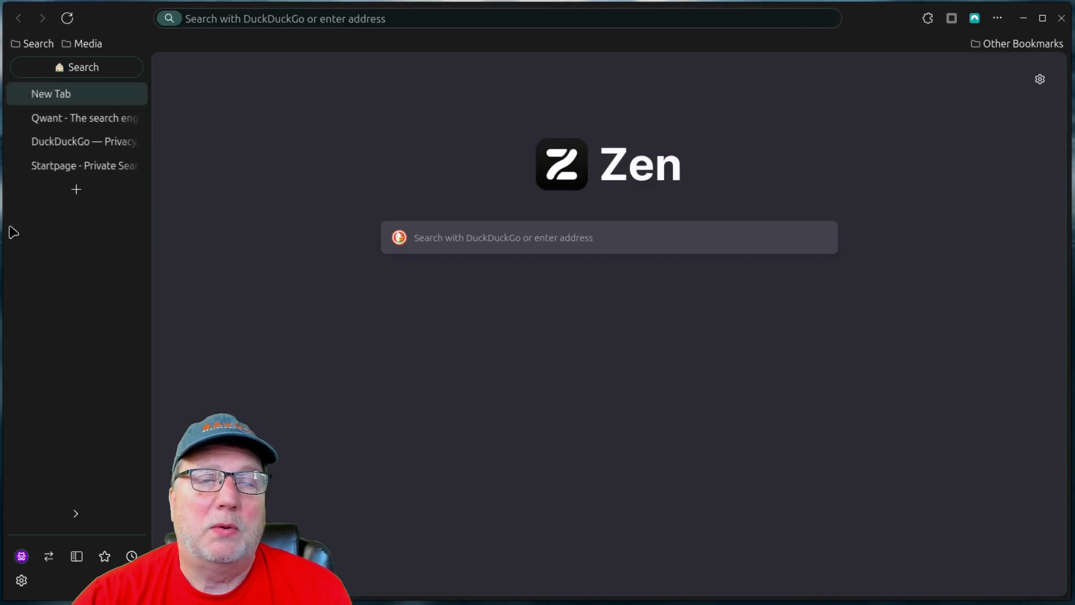
left_click(75, 165)
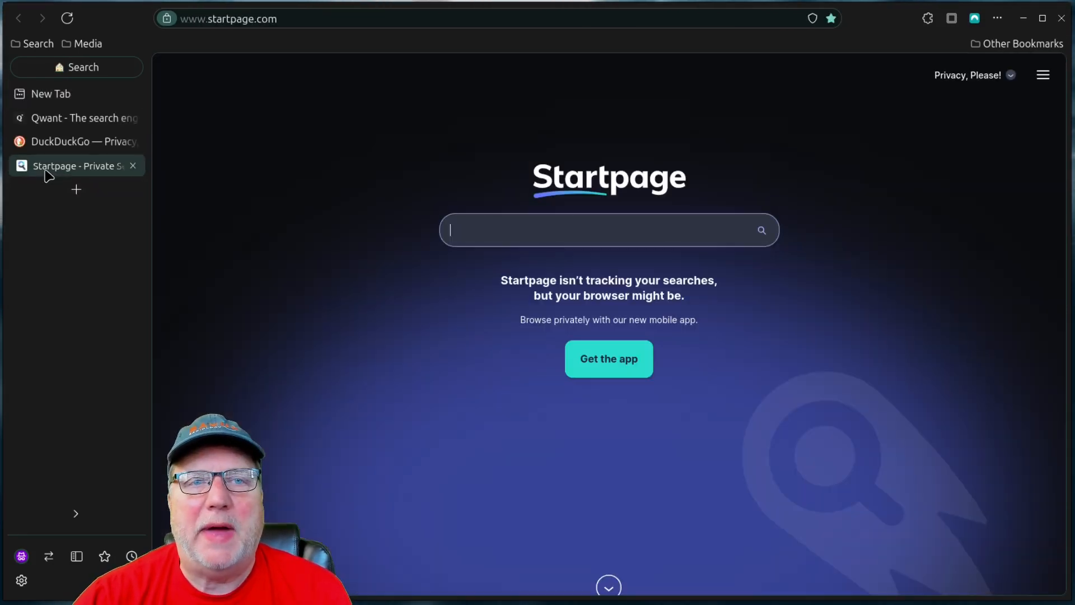
left_click(76, 117)
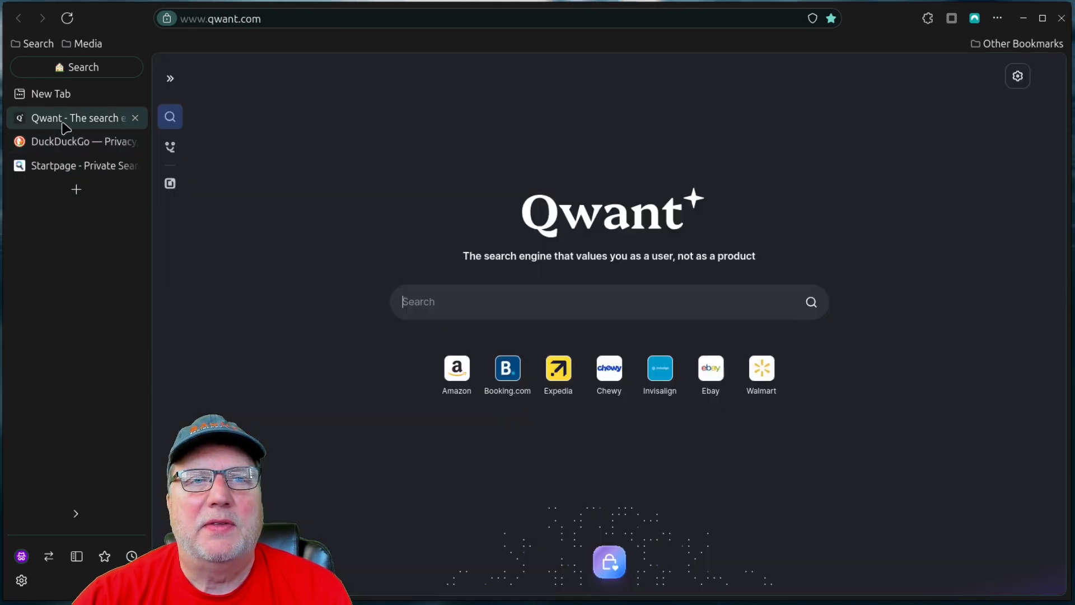
left_click(77, 165)
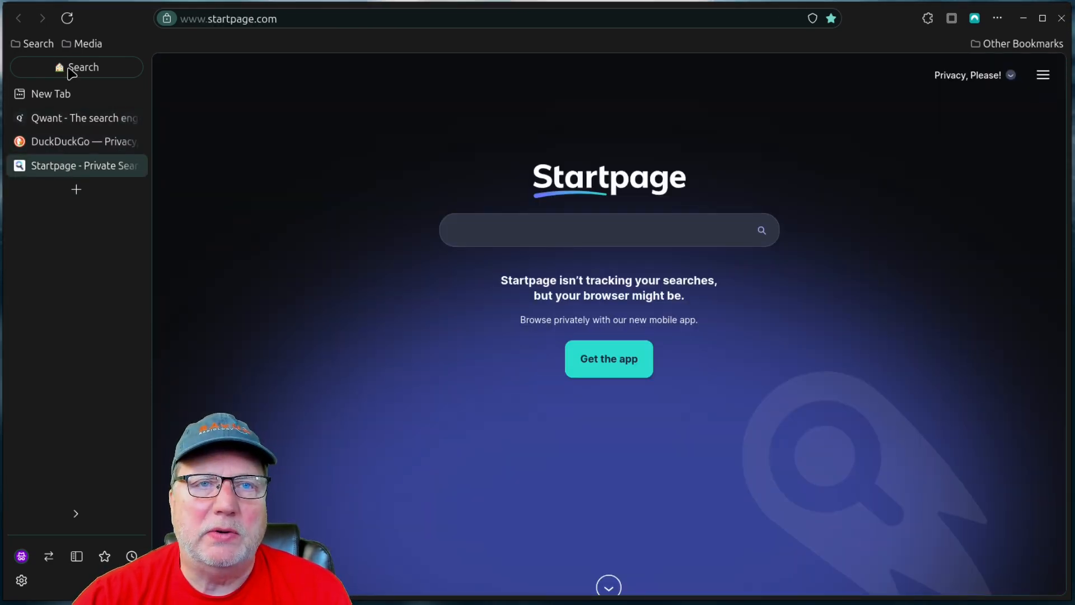
left_click(81, 43)
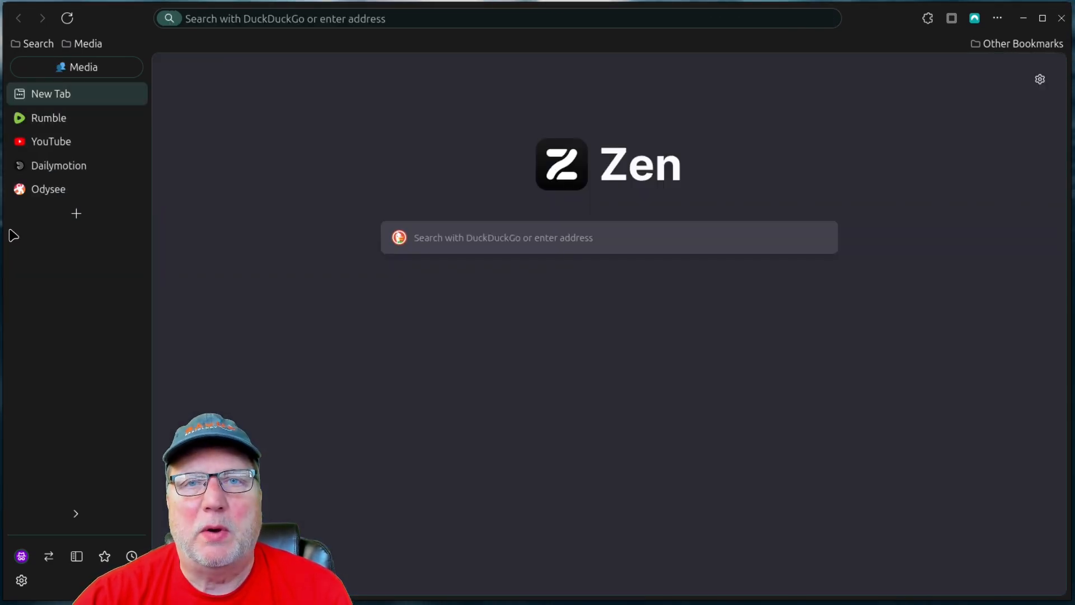
left_click(48, 188)
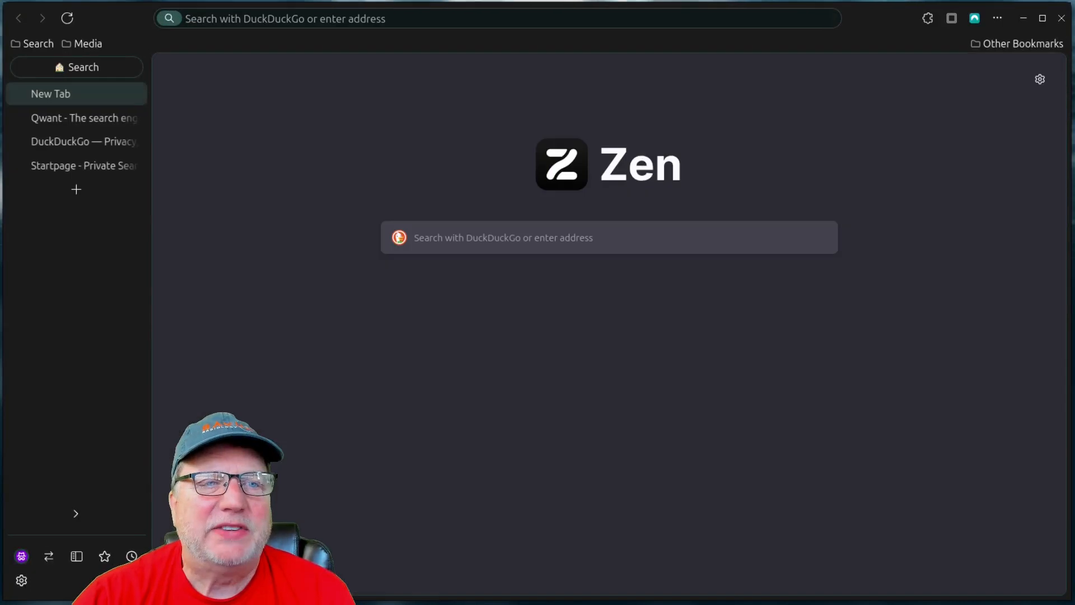
- Show the Startpage tab, with Qwant and DuckDuckGo still open in Search
left_click(85, 166)
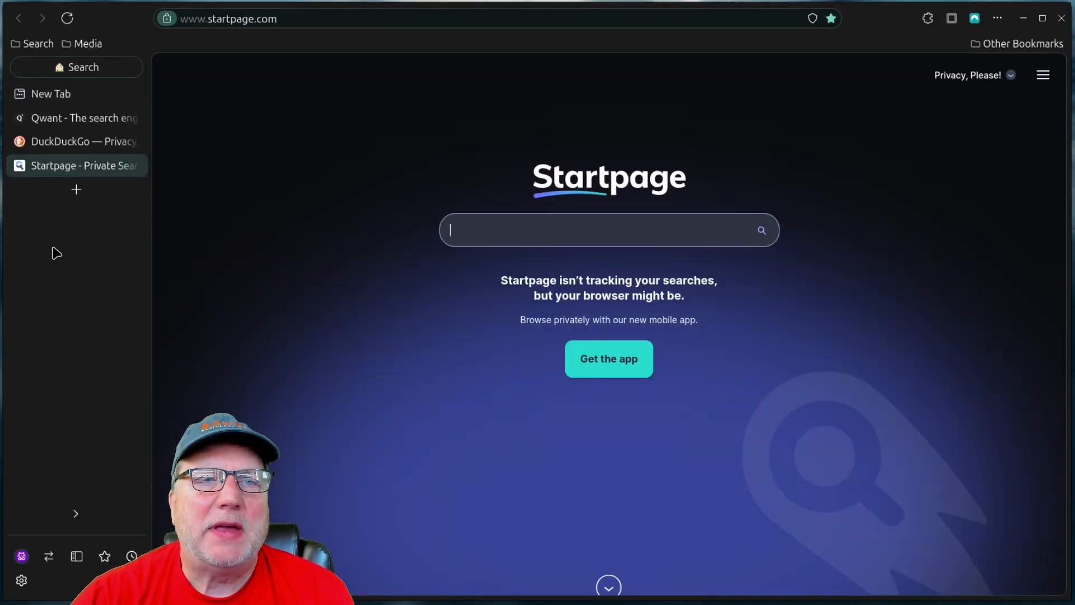
mouse_move(52, 358)
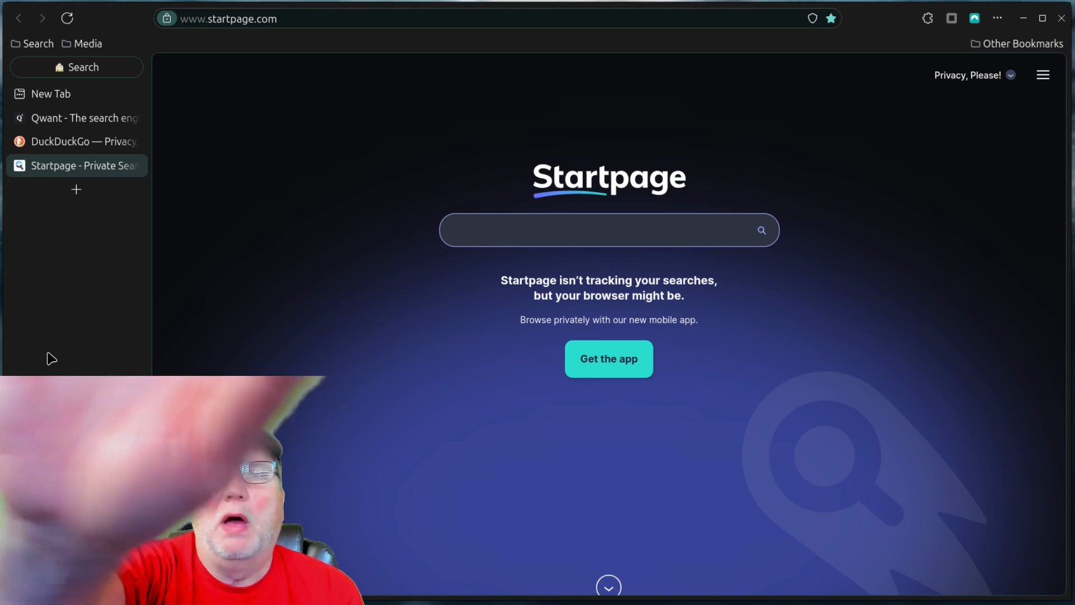
left_click(608, 229)
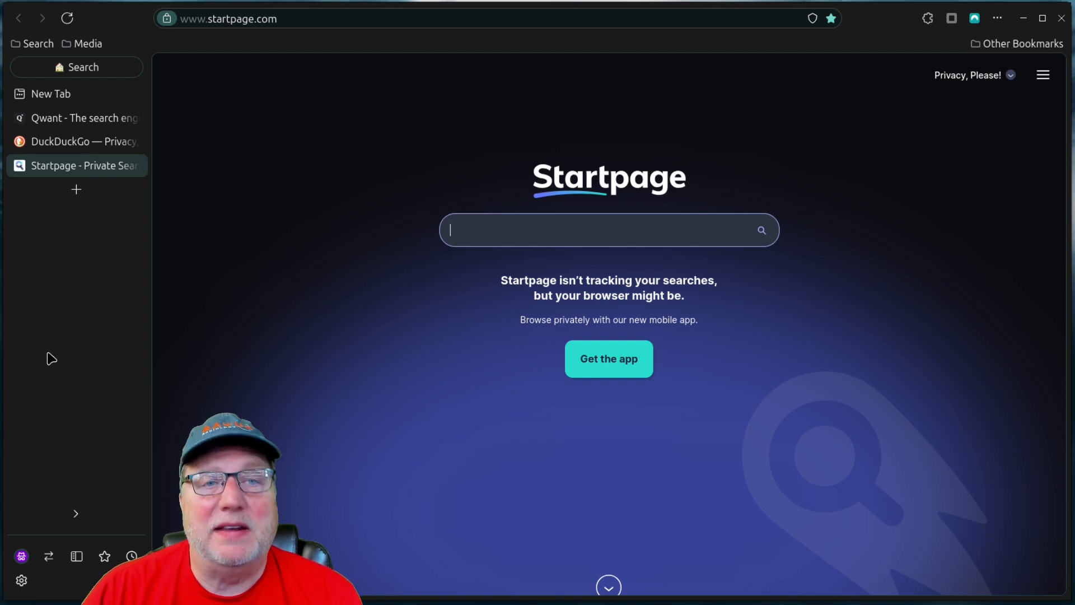
mouse_move(54, 296)
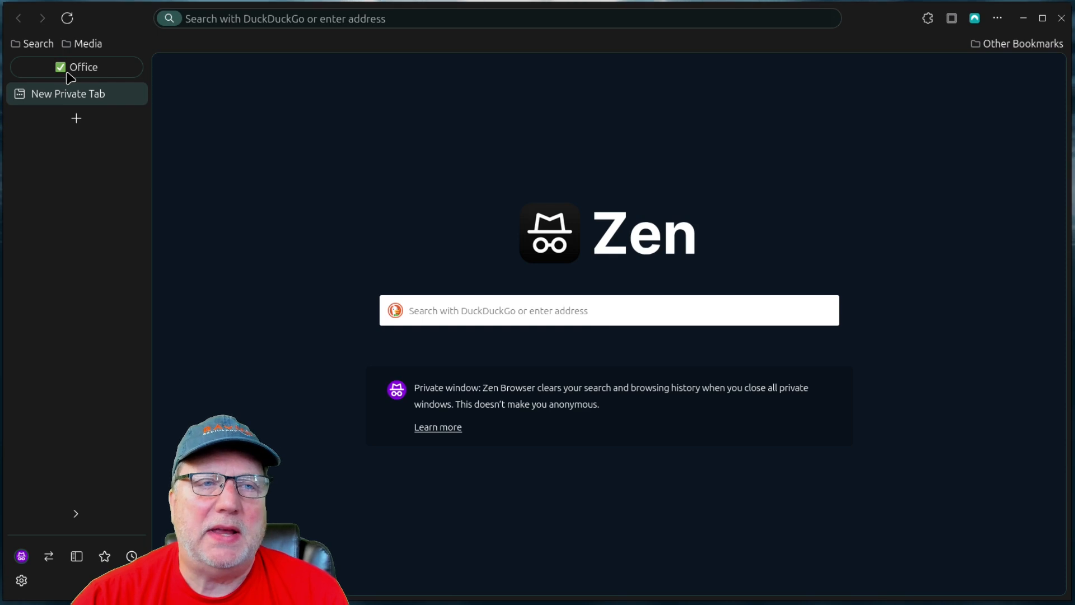
left_click(76, 67)
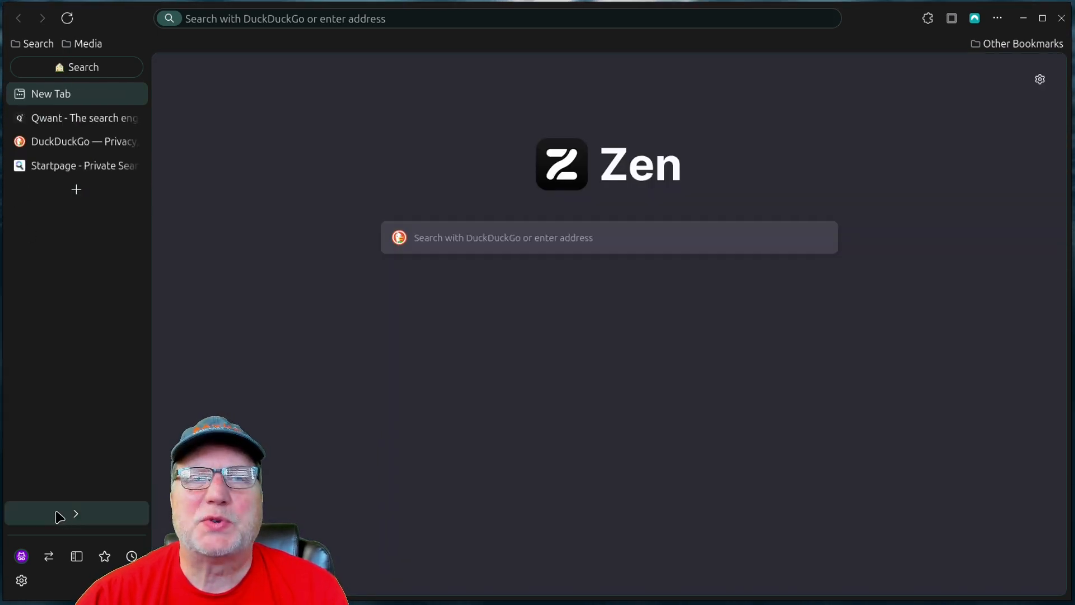
left_click(76, 141)
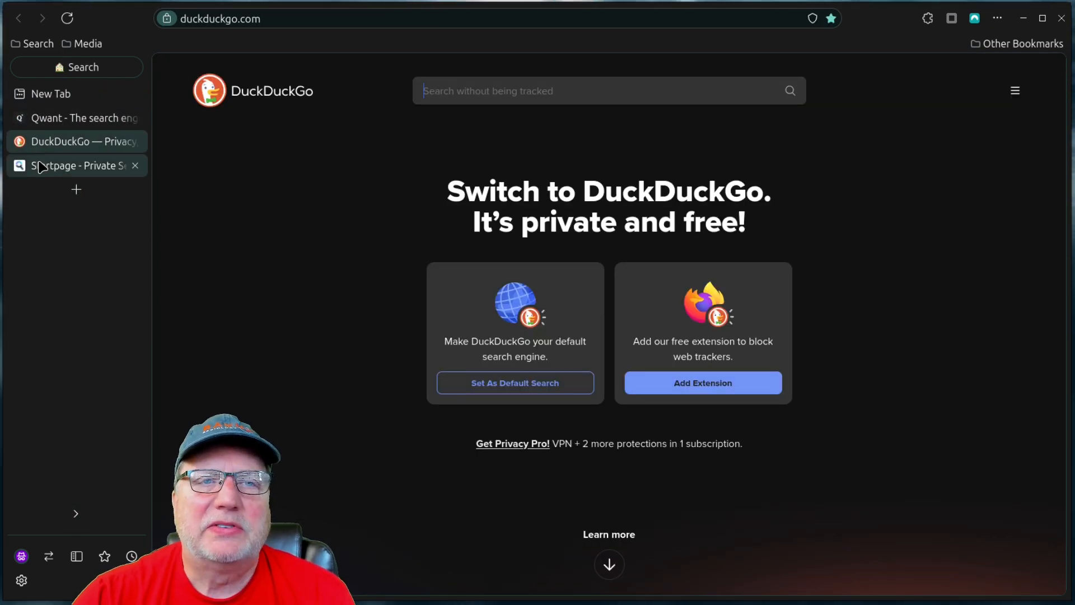
left_click(75, 165)
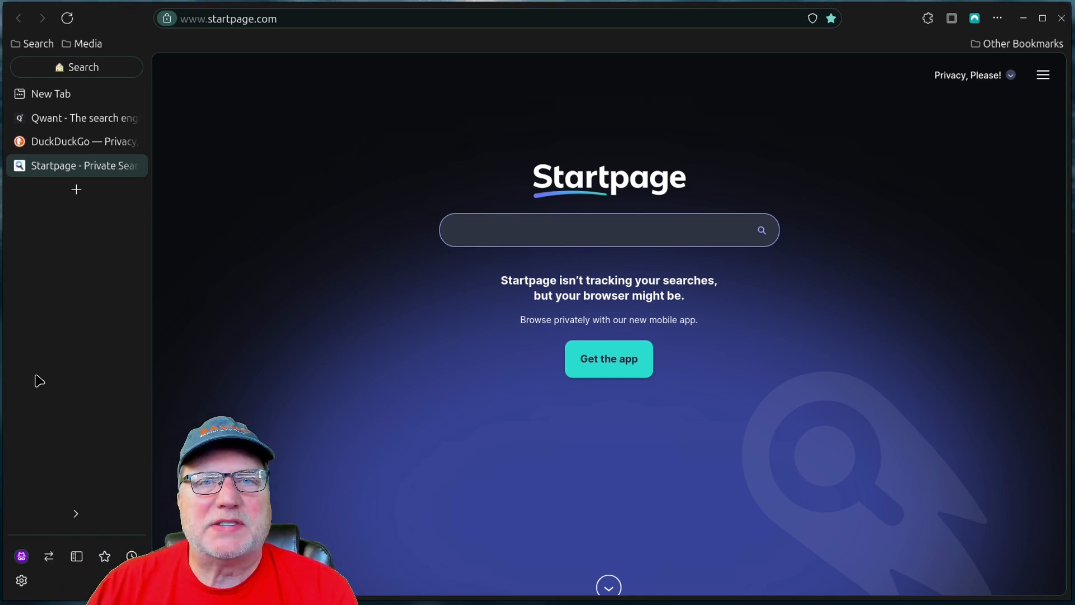
left_click(608, 230)
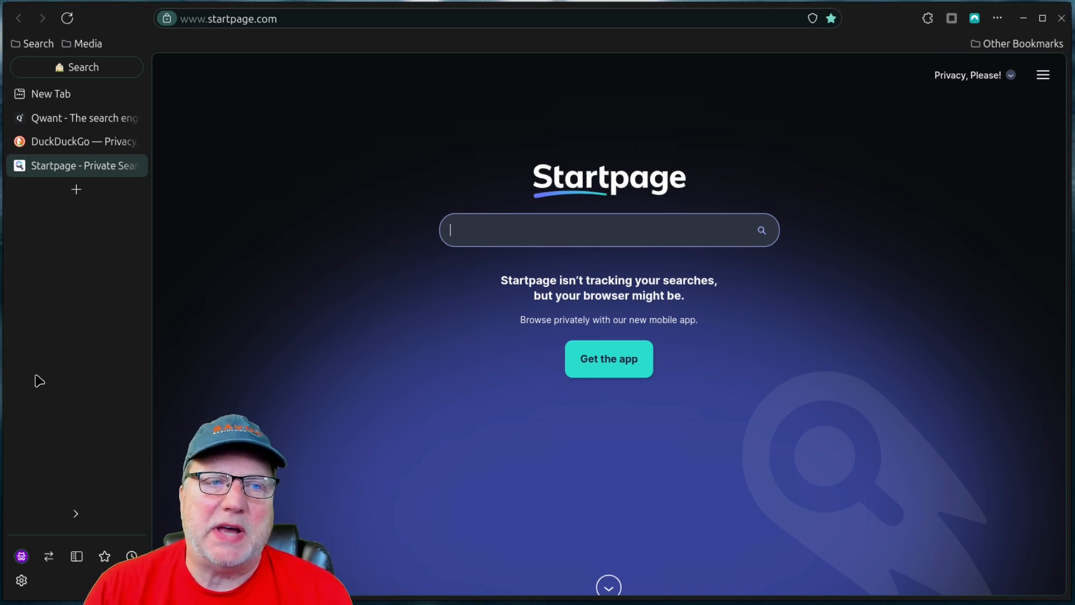
mouse_move(119, 73)
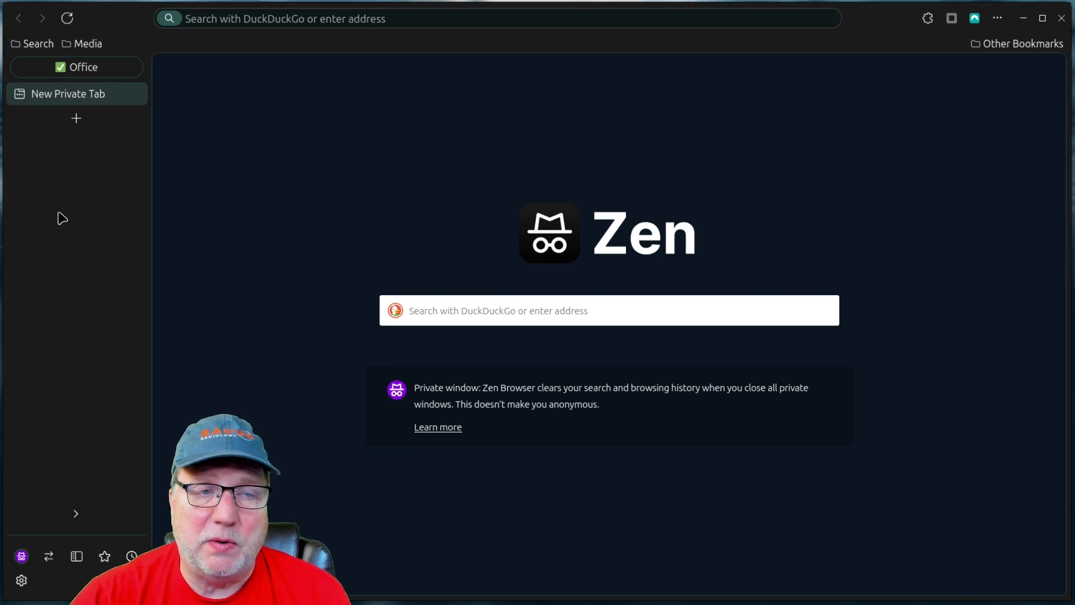
mouse_move(72, 73)
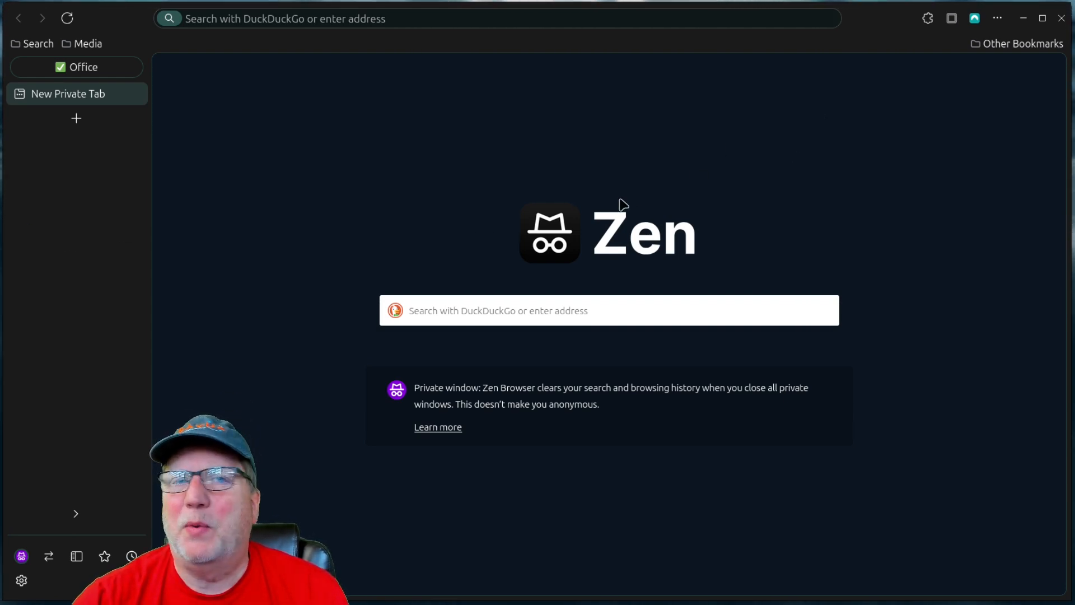
mouse_move(116, 87)
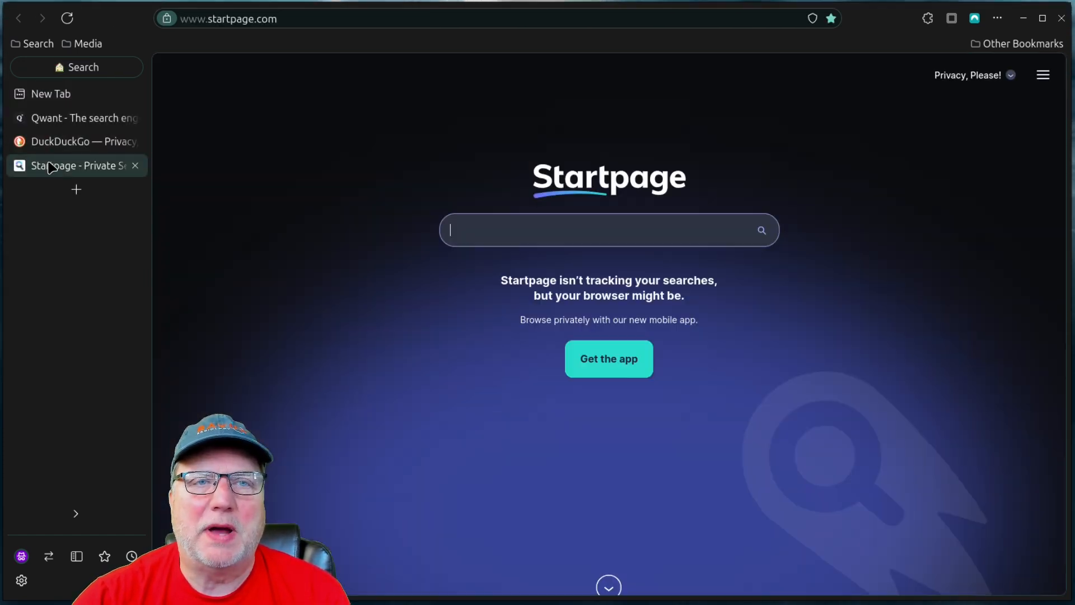
mouse_move(110, 390)
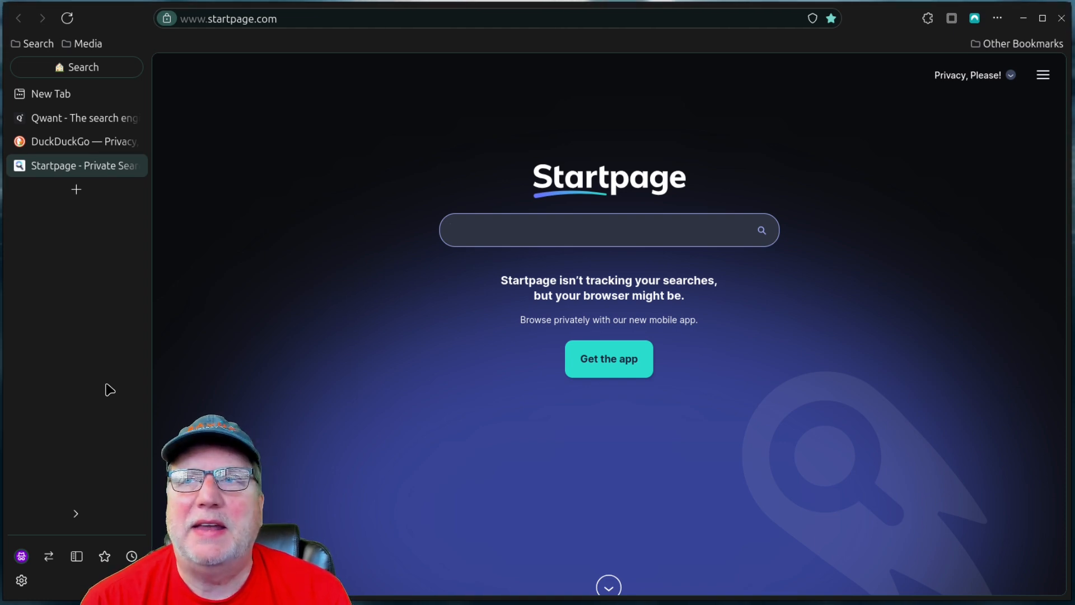
- Briefly show the Qwant tab, then return to the Startpage tab
left_click(609, 230)
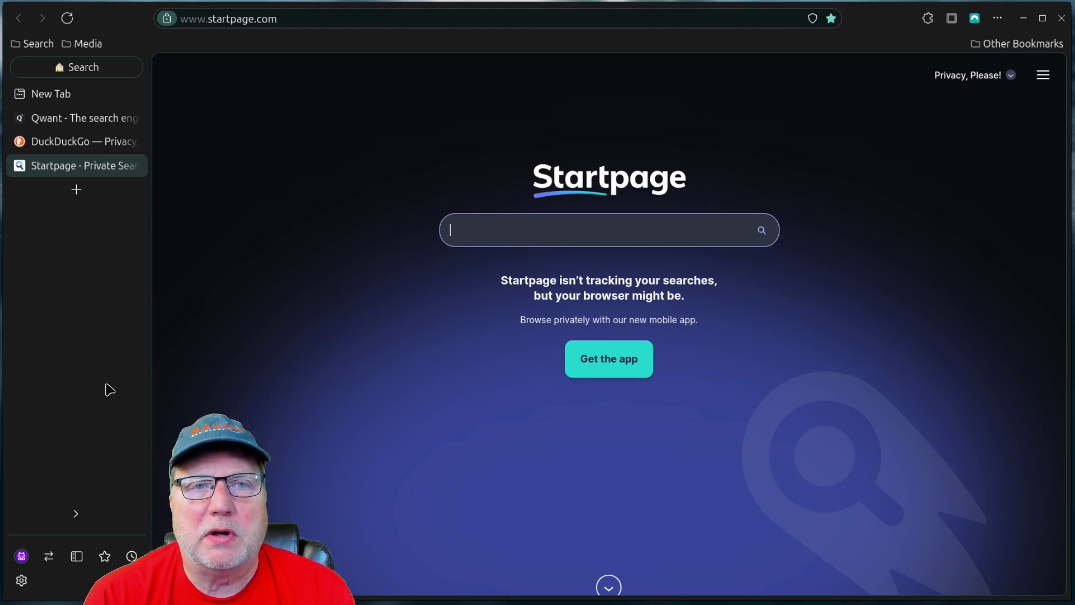
mouse_move(361, 213)
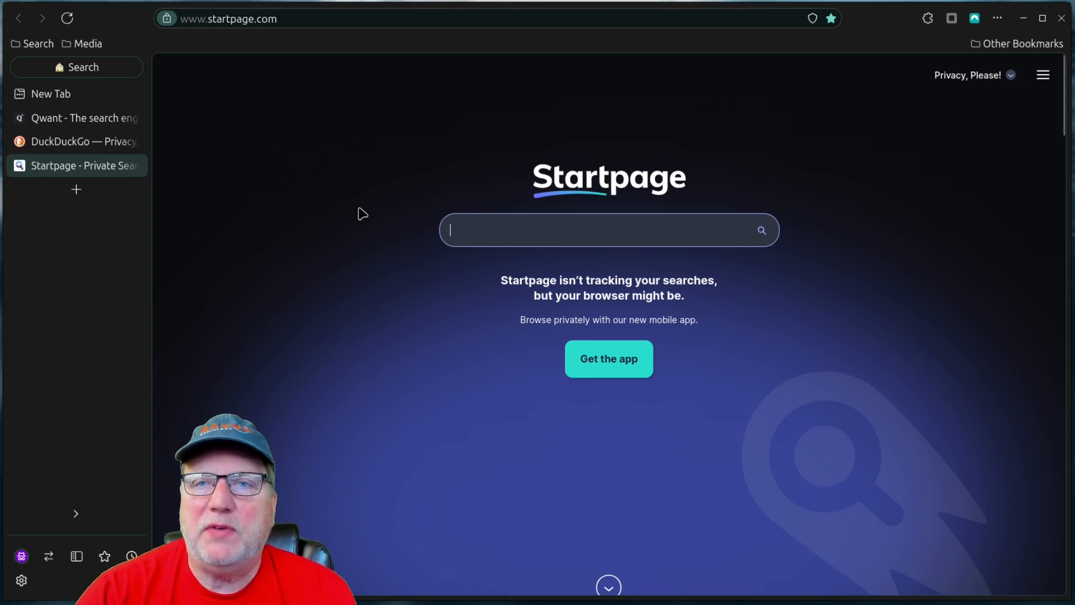
mouse_move(487, 231)
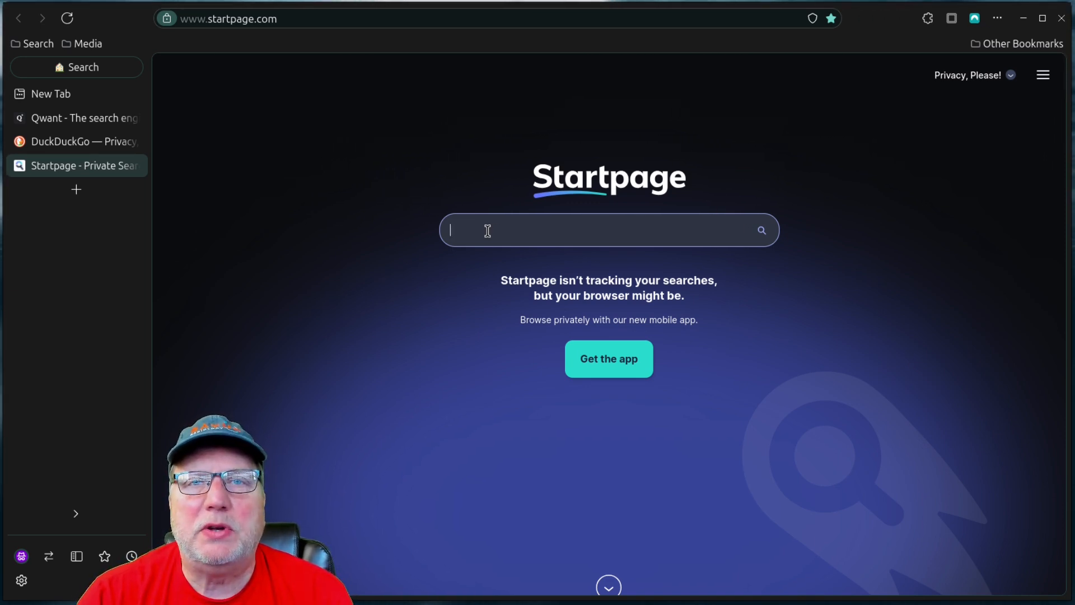
mouse_move(61, 118)
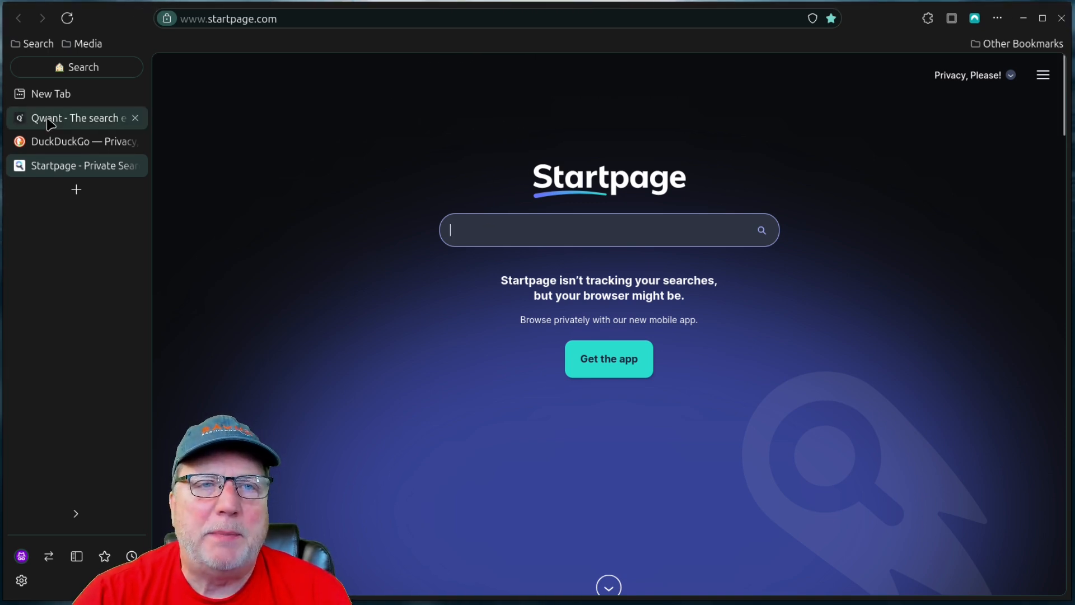
left_click(76, 118)
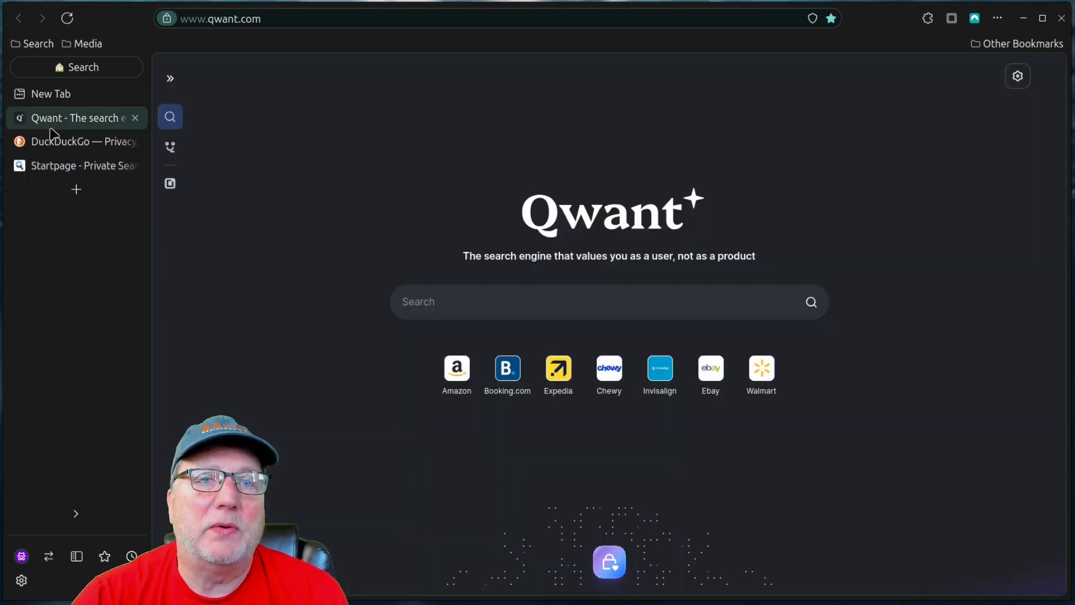
left_click(83, 165)
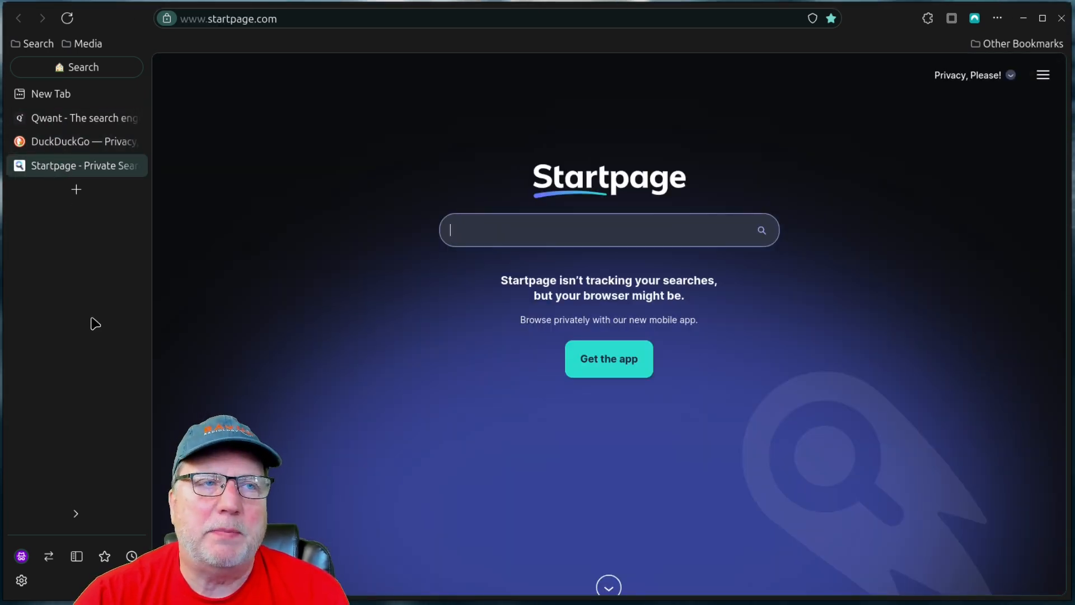
mouse_move(491, 57)
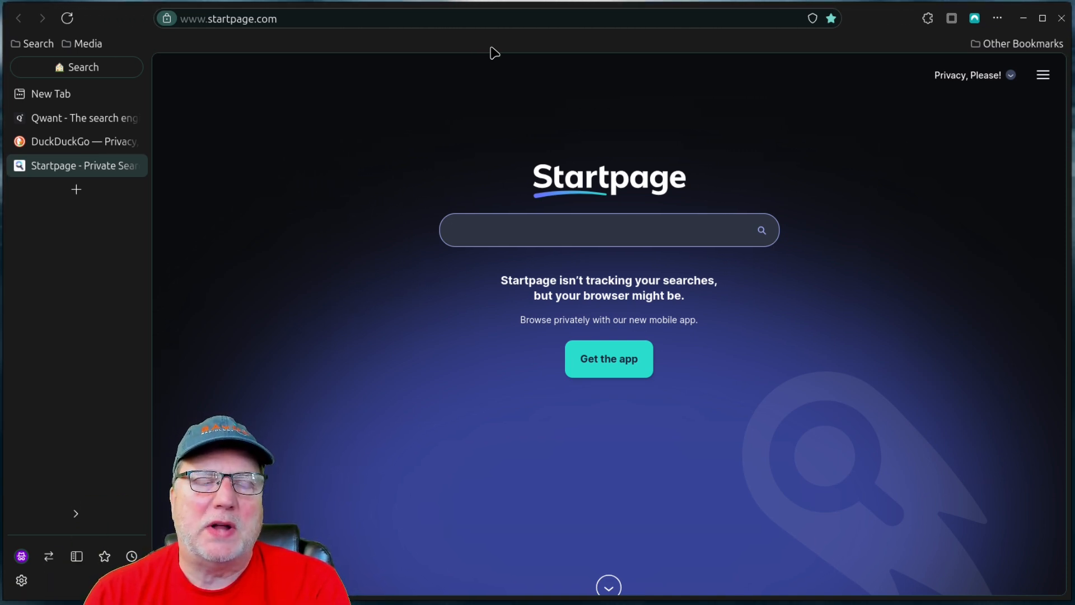
left_click(608, 230)
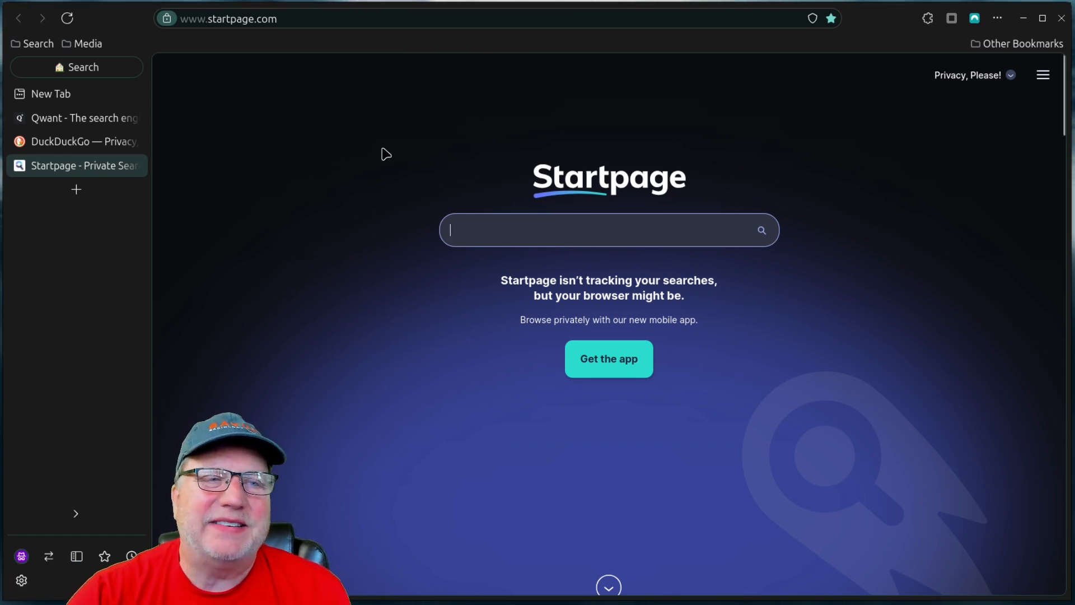
mouse_move(127, 296)
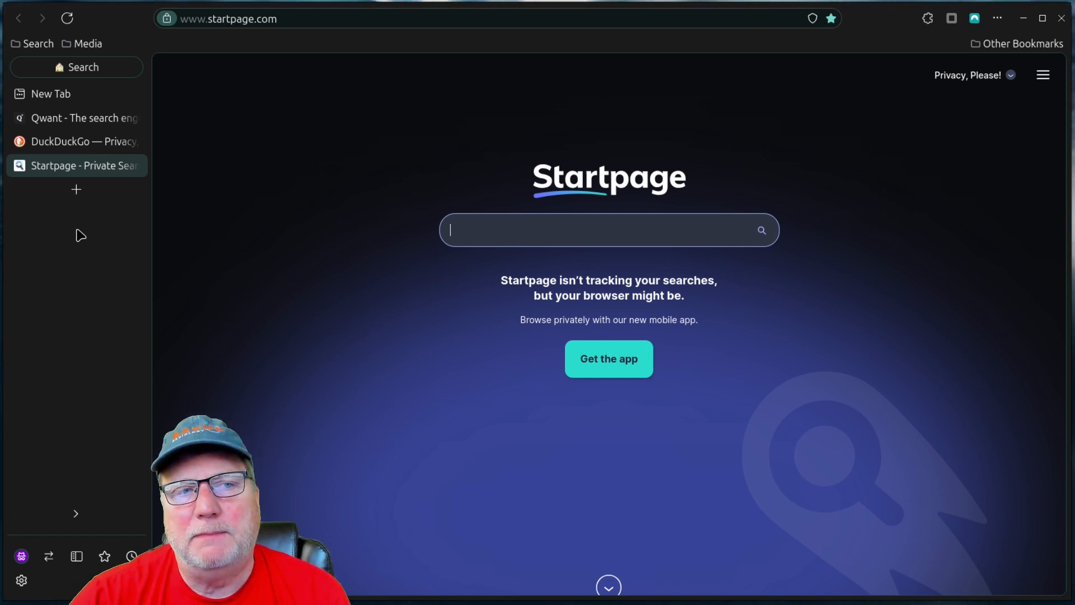
mouse_move(284, 74)
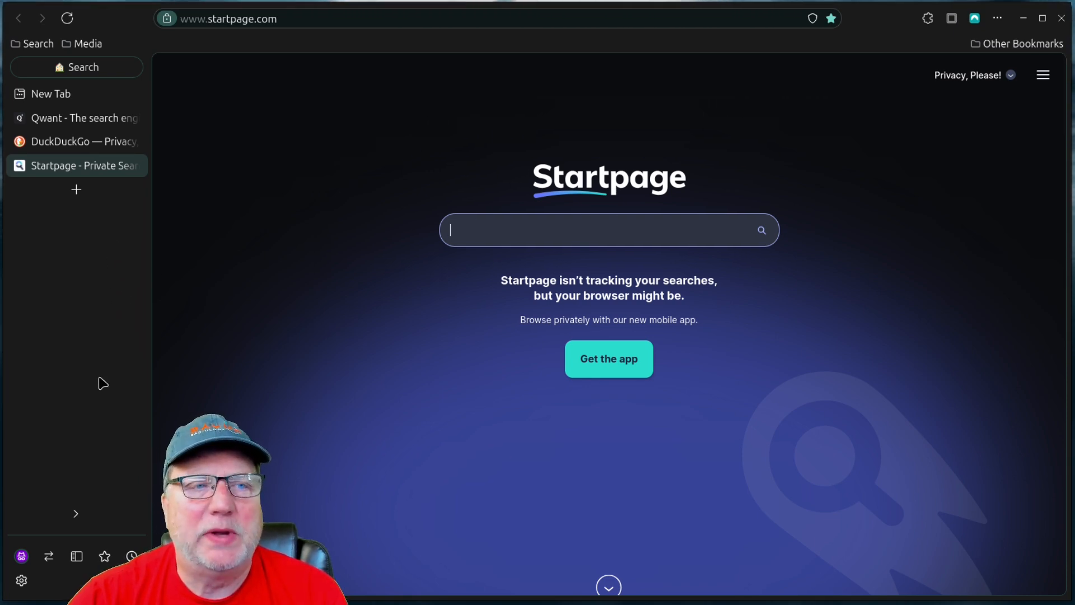
mouse_move(48, 556)
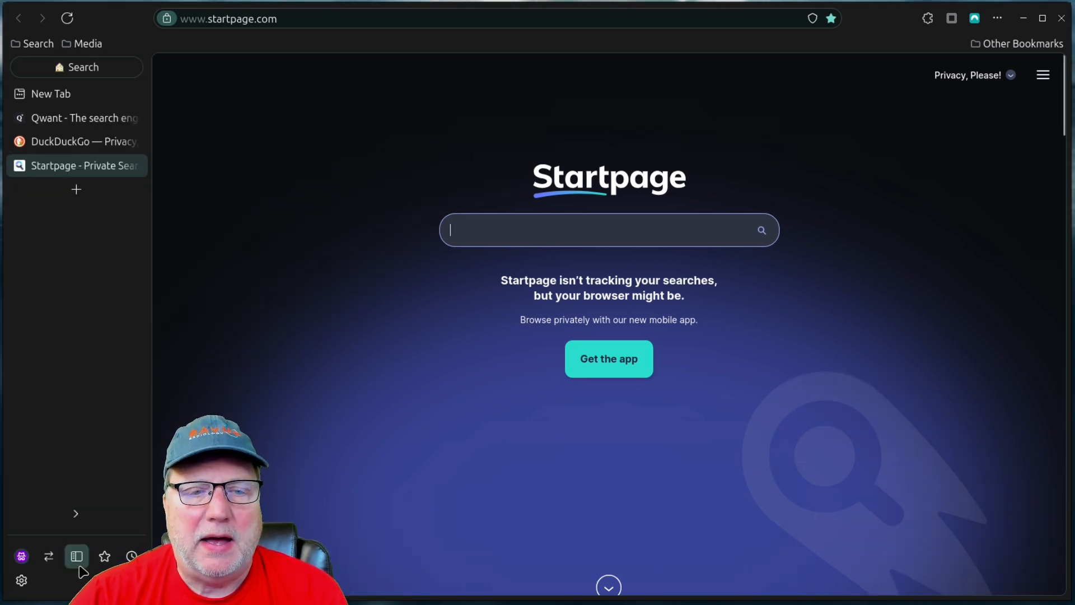
- Open the X web panel beside Startpage, then close it again
left_click(76, 556)
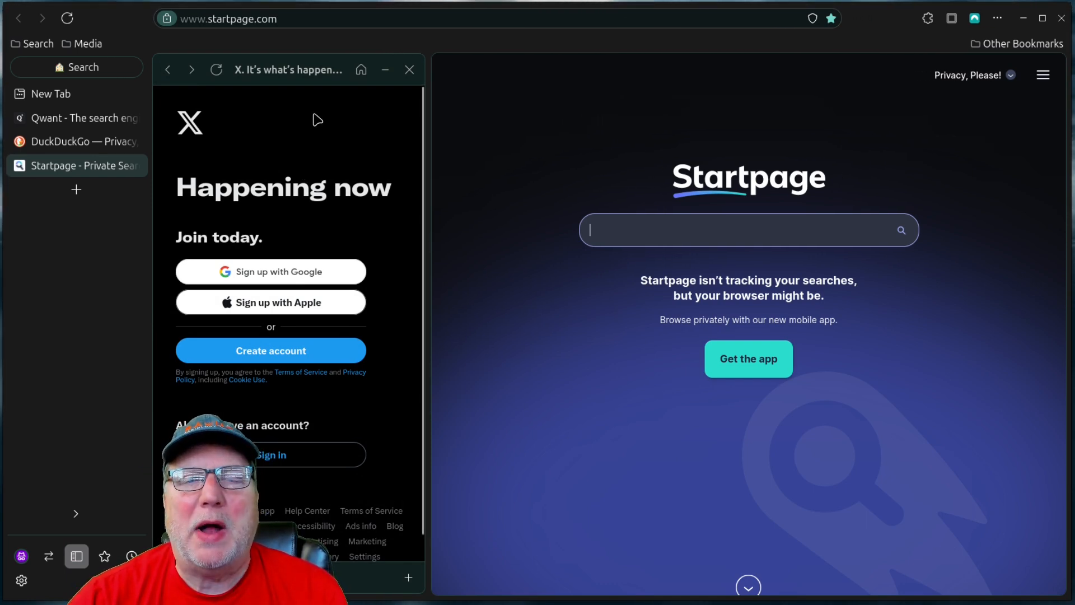
mouse_move(320, 219)
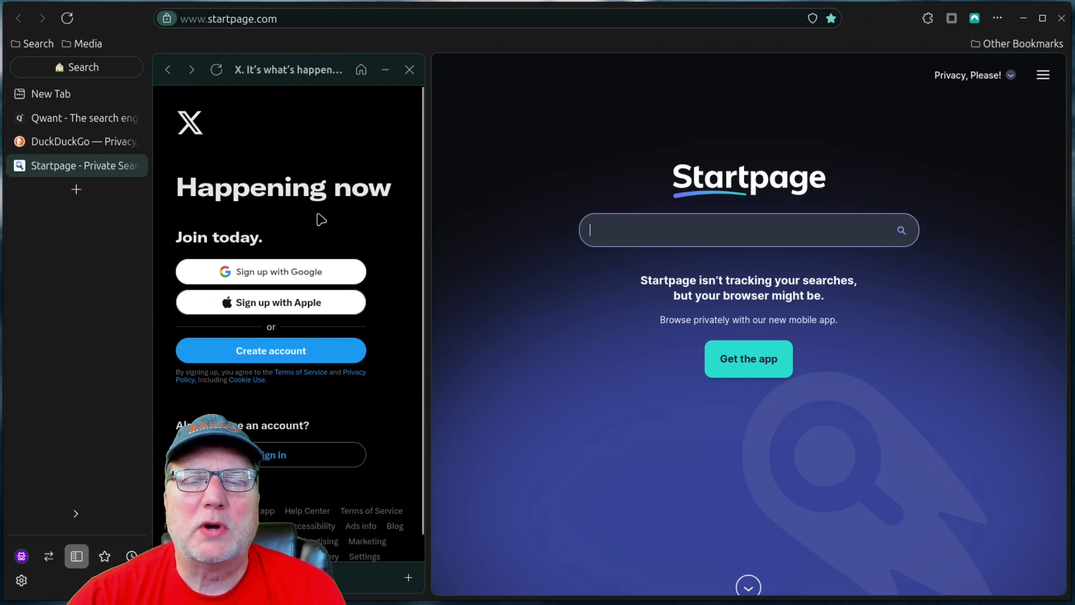
mouse_move(400, 248)
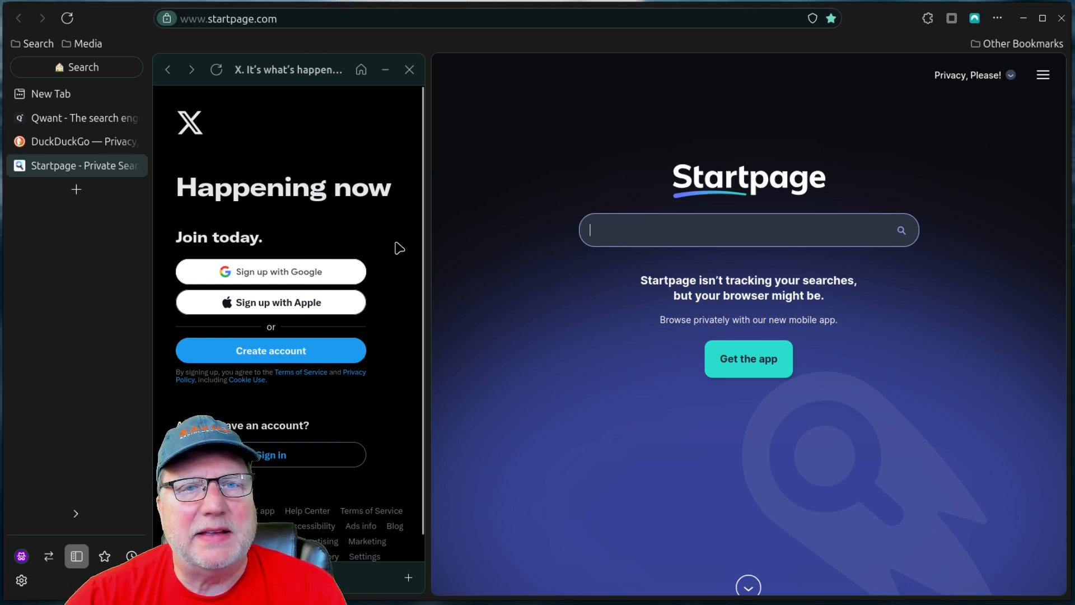
mouse_move(826, 259)
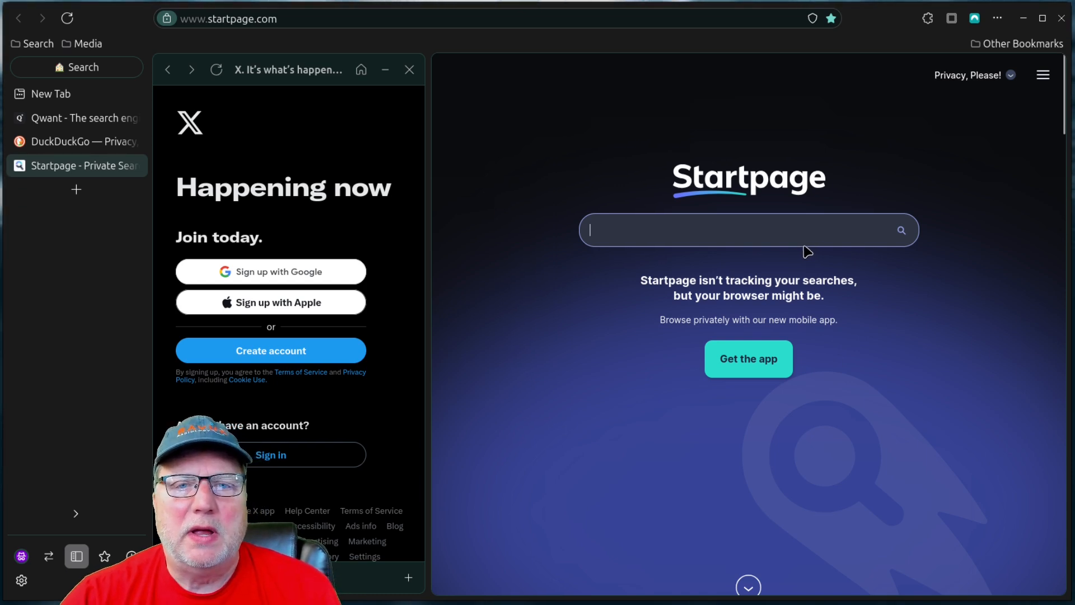
mouse_move(291, 284)
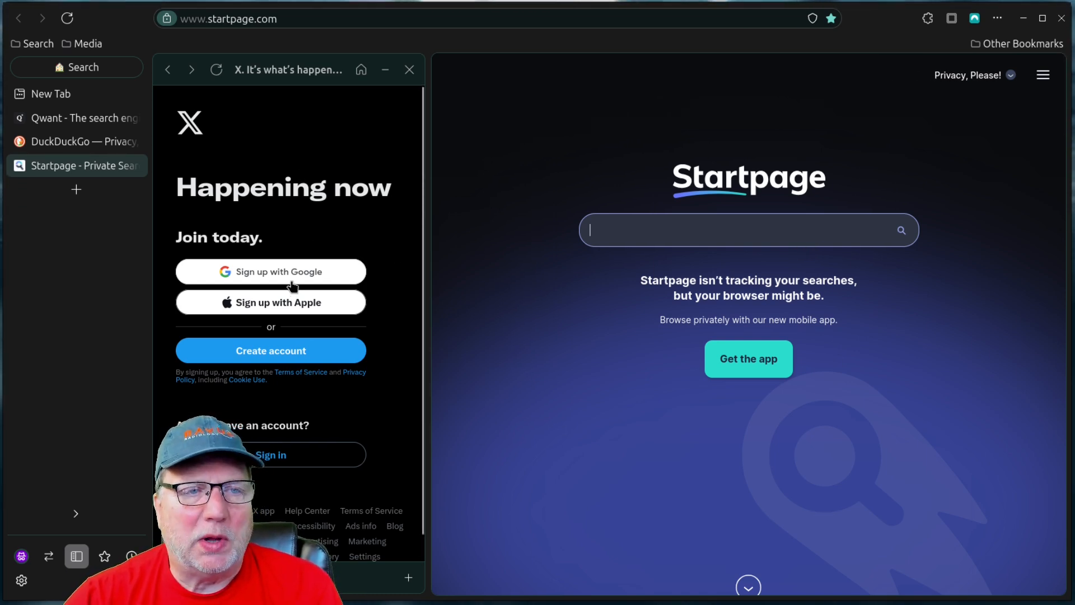
mouse_move(318, 244)
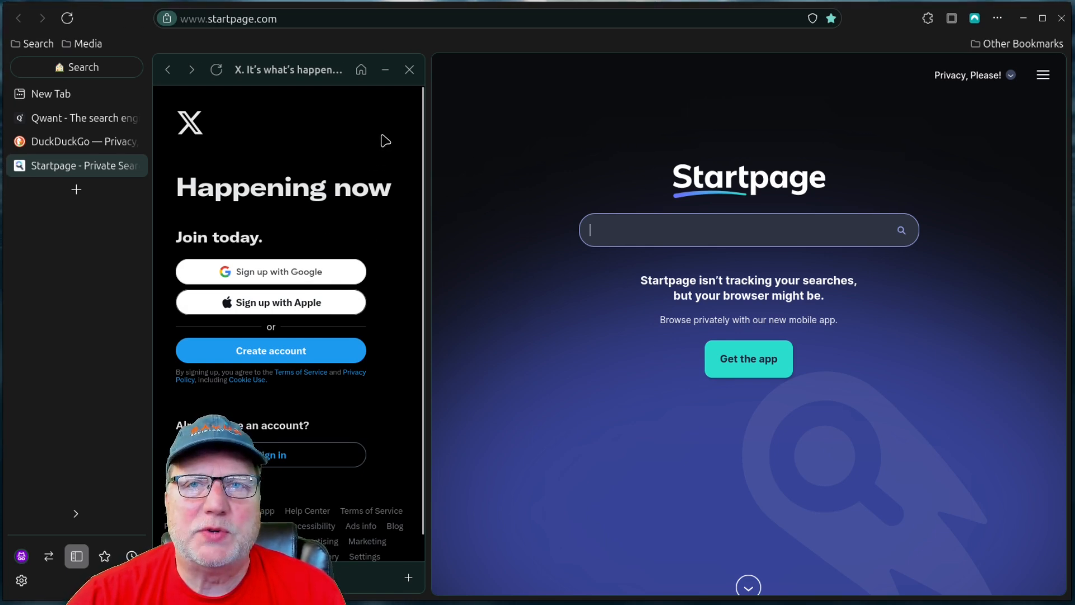
mouse_move(376, 159)
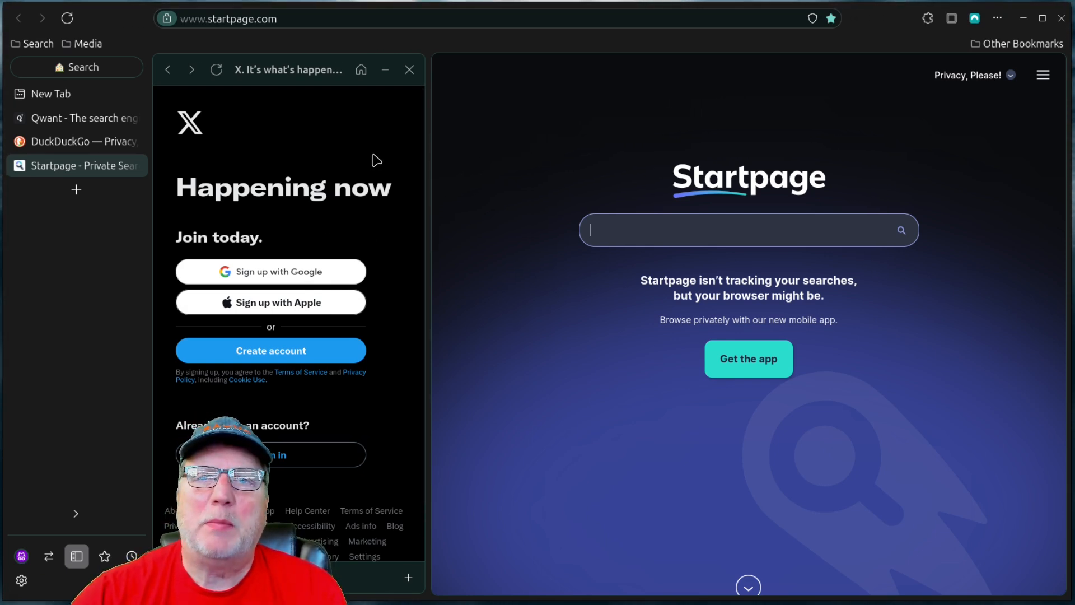
mouse_move(425, 150)
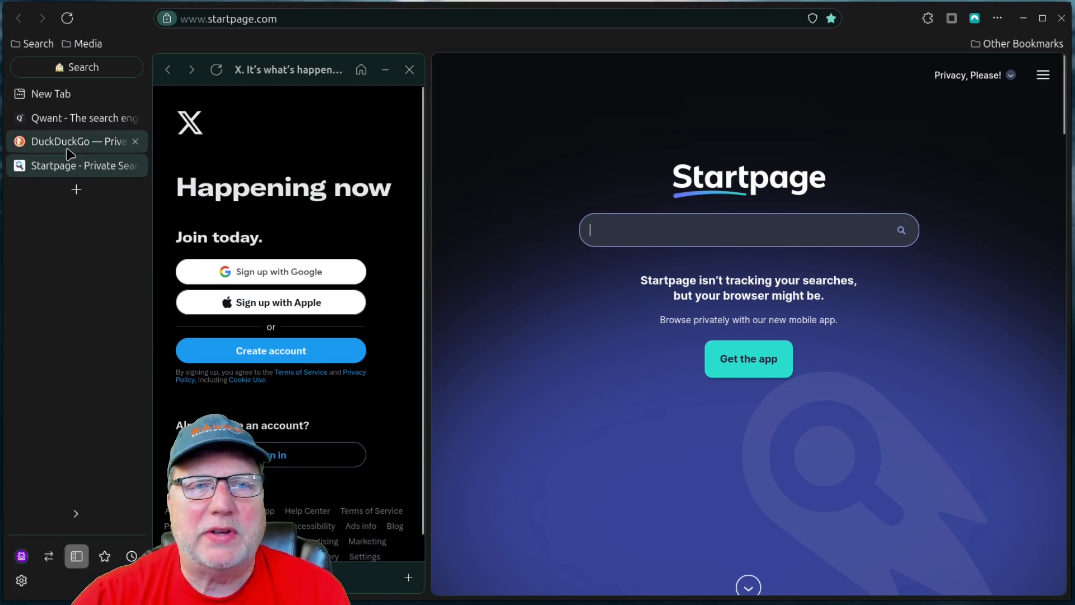
left_click(409, 69)
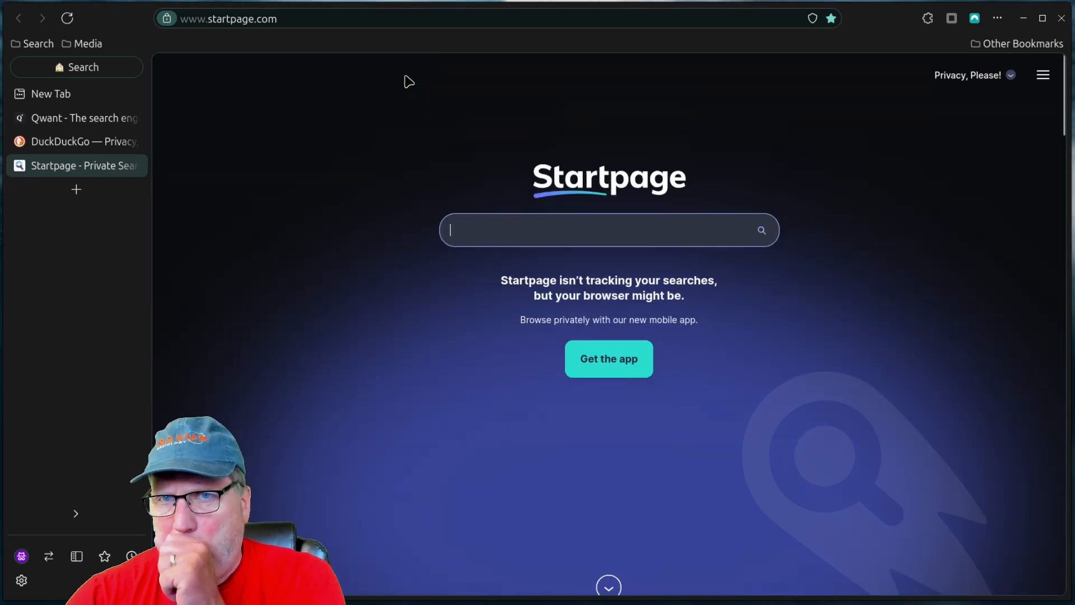
mouse_move(135, 476)
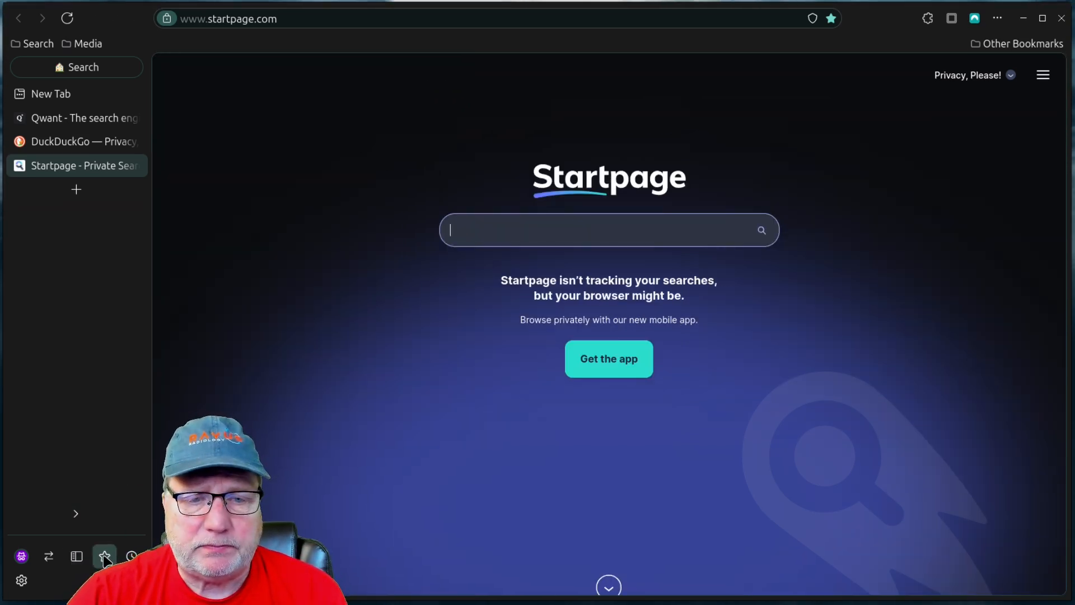
left_click(104, 556)
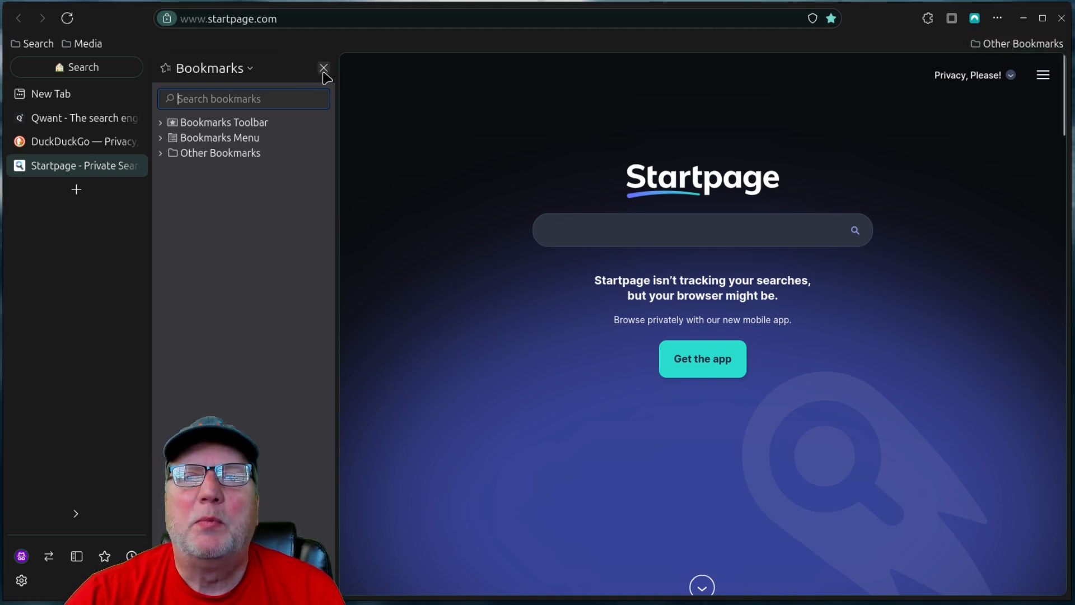
left_click(323, 68)
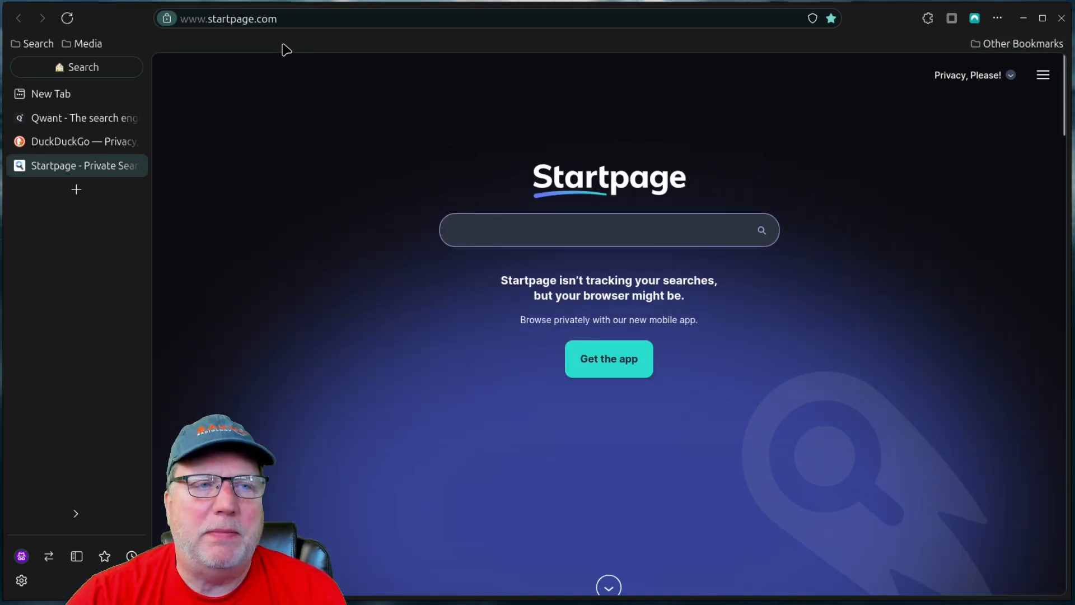
mouse_move(135, 547)
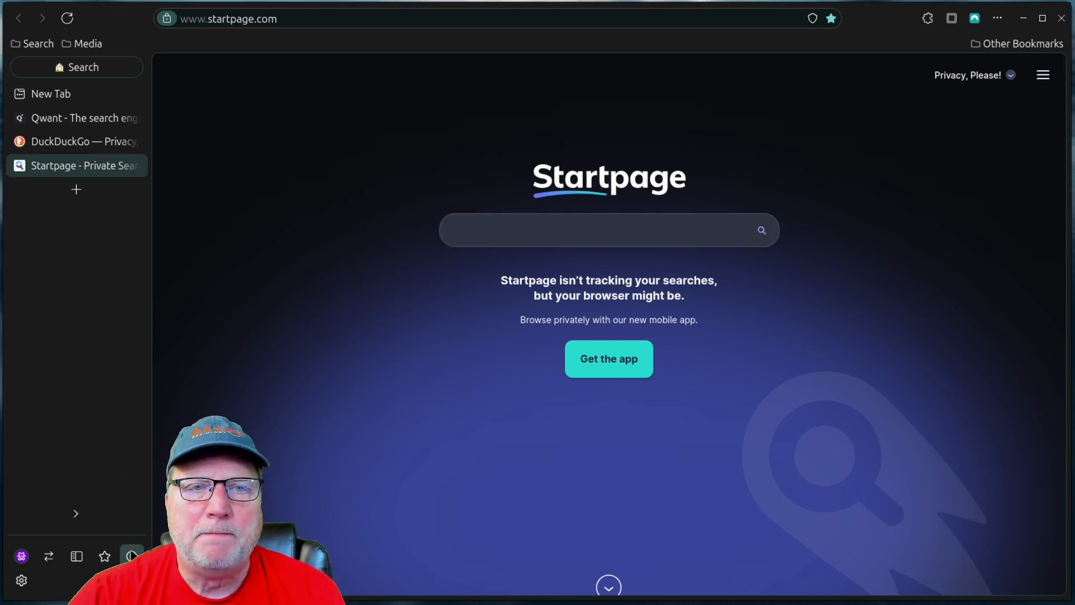
left_click(608, 230)
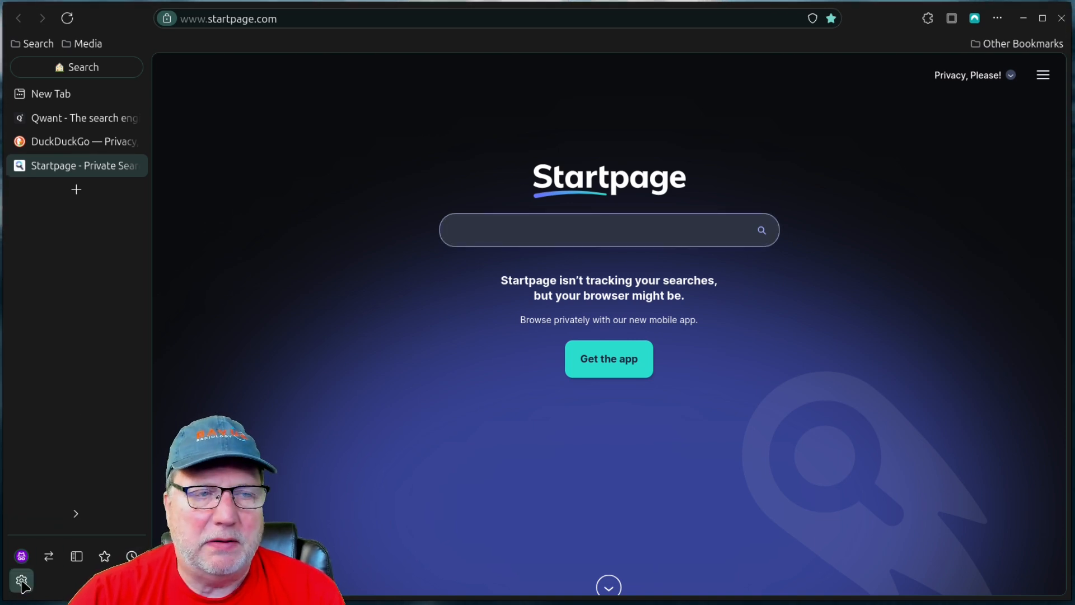
left_click(21, 580)
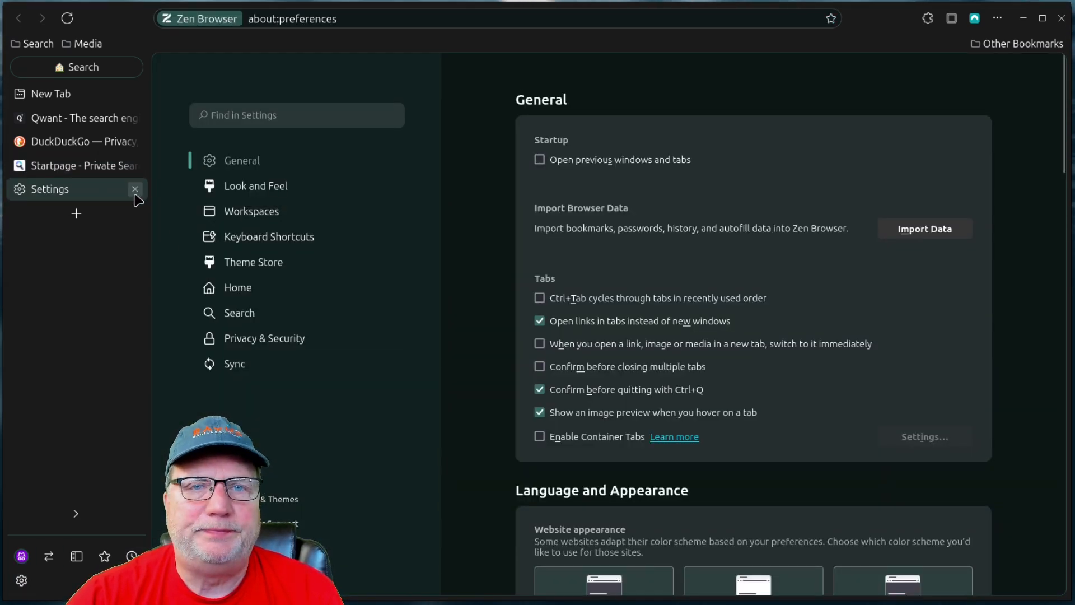
left_click(135, 189)
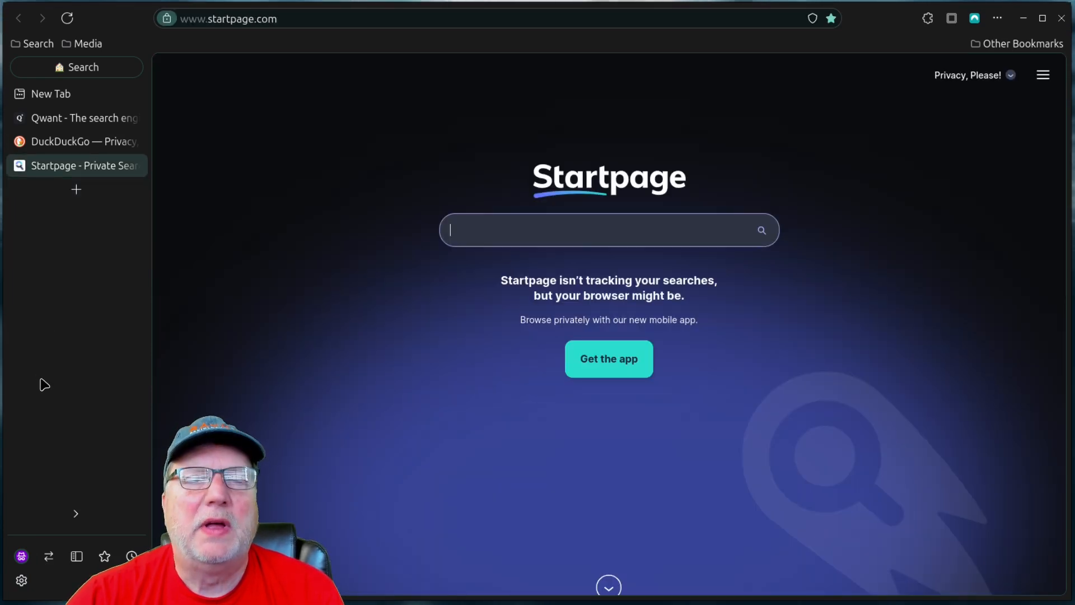
mouse_move(73, 70)
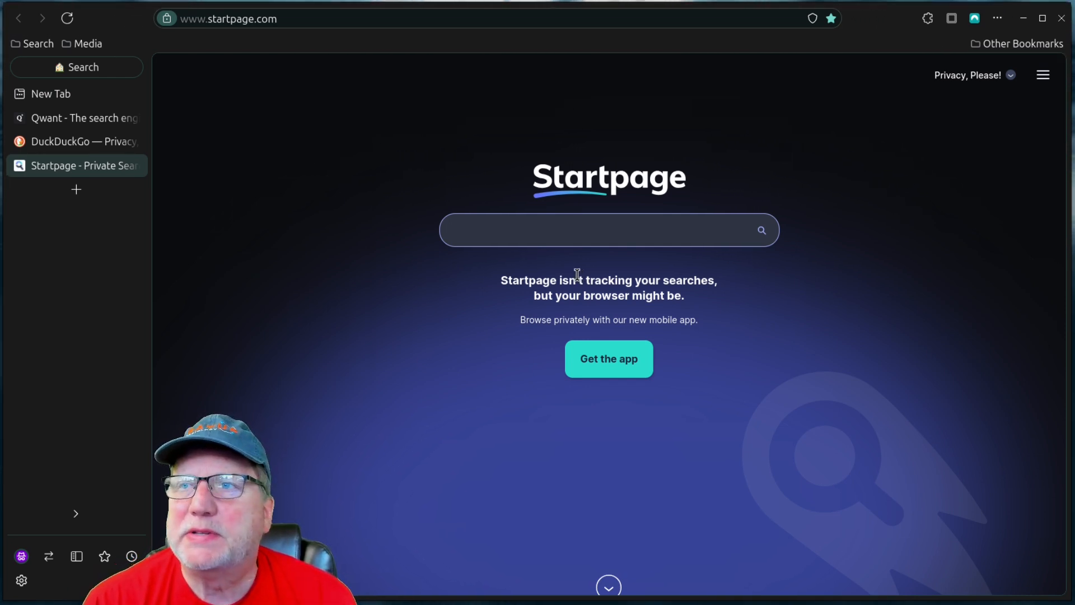
- Make DuckDuckGo the active tab in place of Startpage
left_click(608, 229)
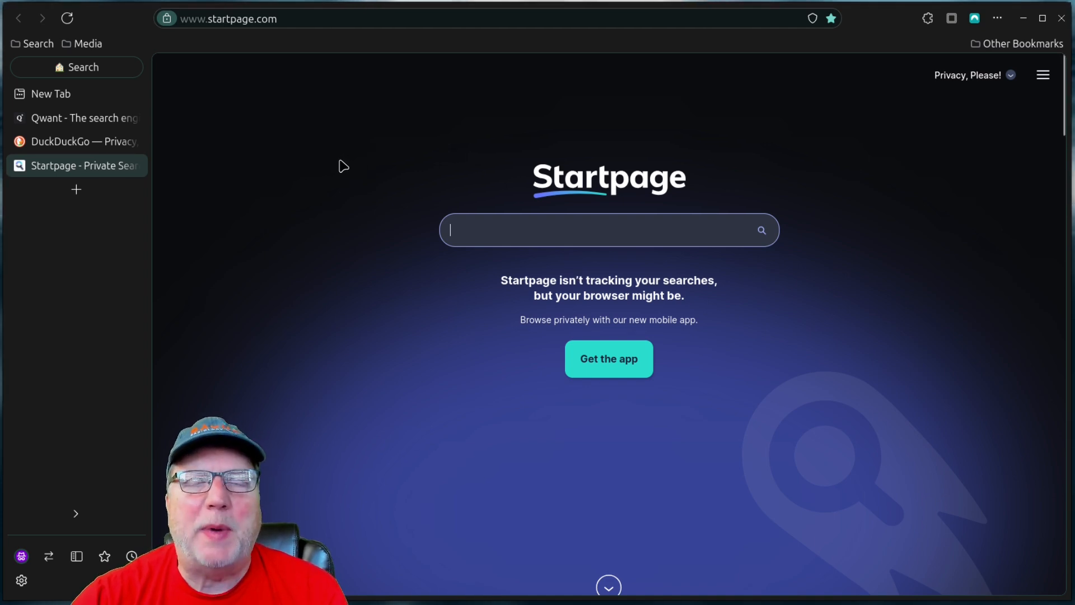
mouse_move(151, 291)
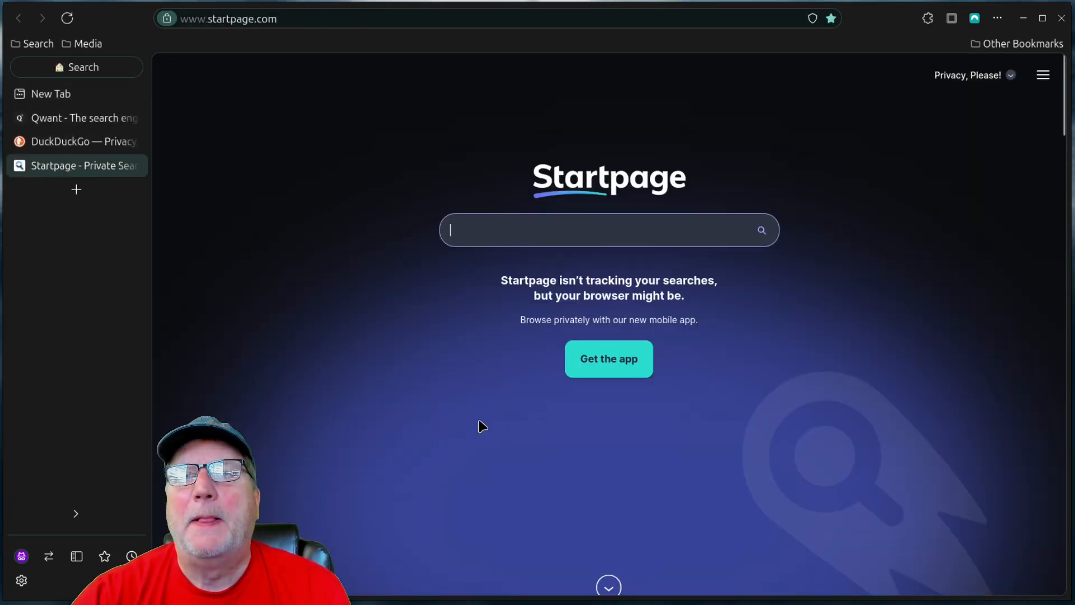
mouse_move(96, 165)
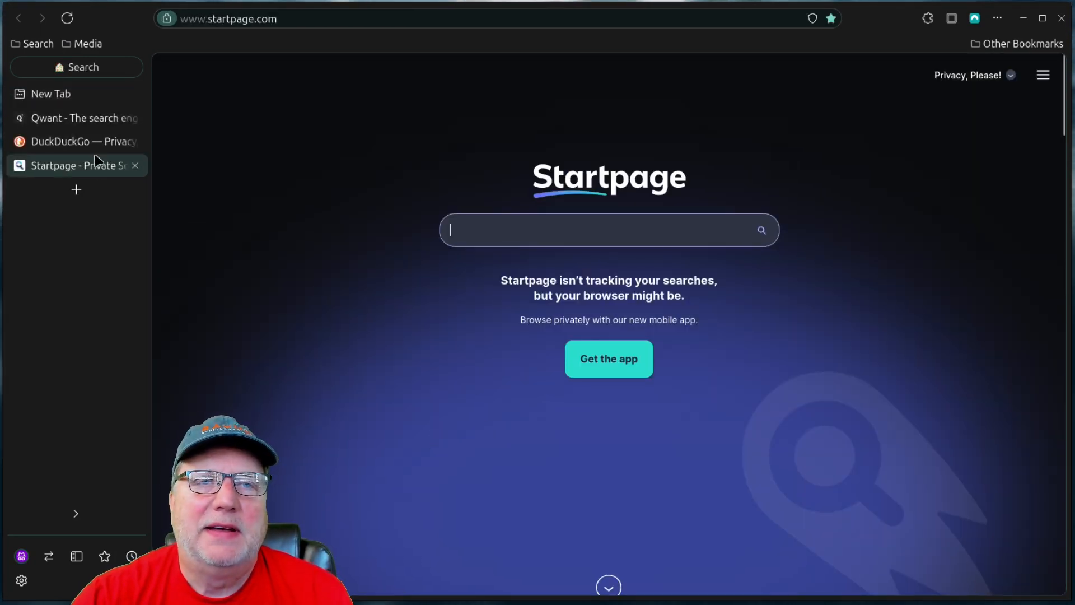
left_click(75, 142)
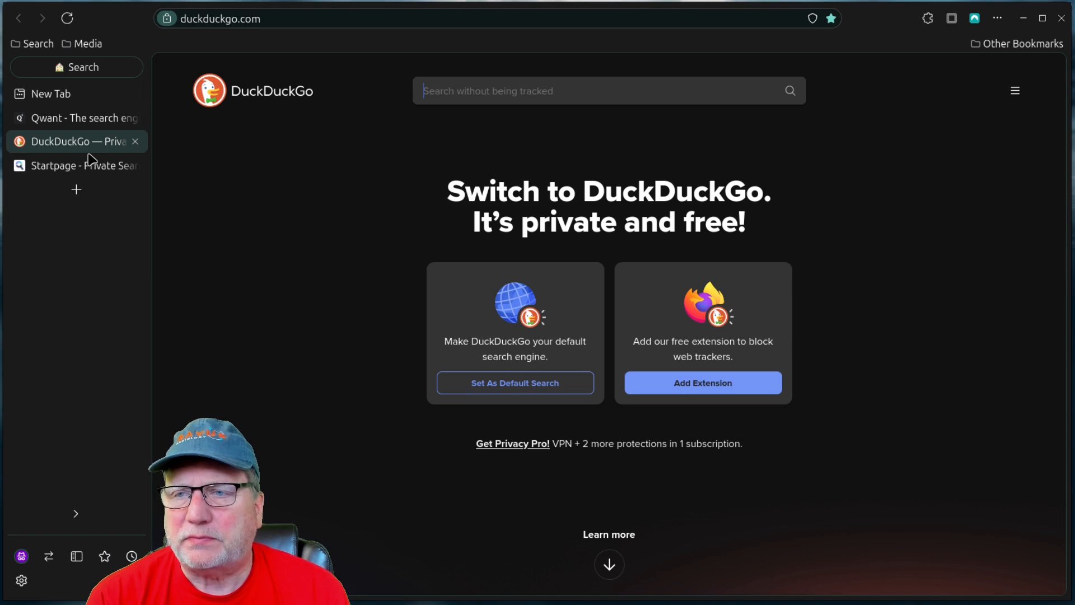
mouse_move(80, 141)
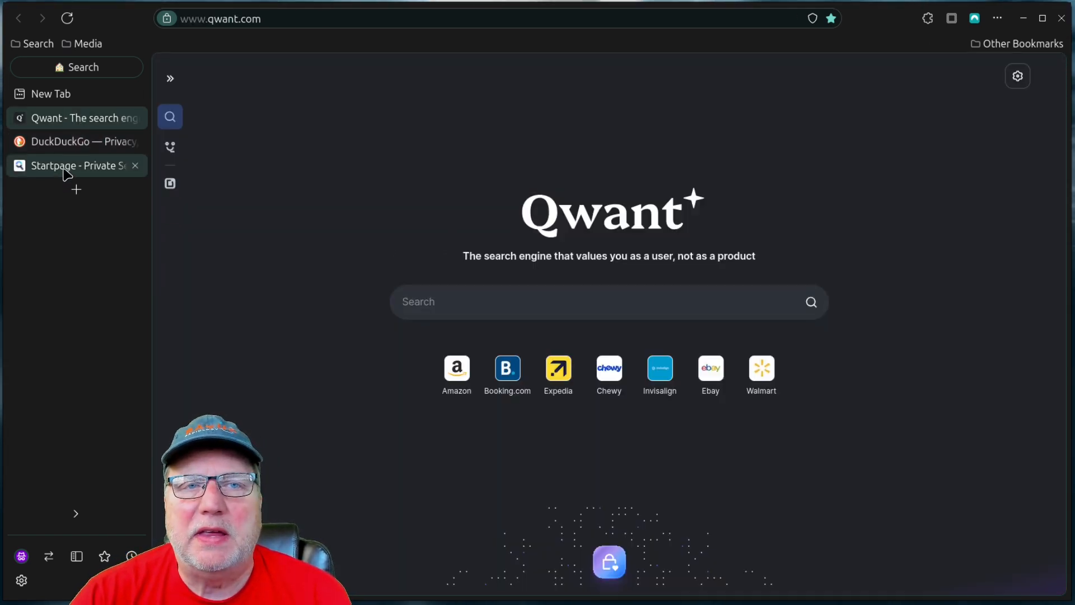
- Return to the Startpage tab in the Search workspace
left_click(76, 165)
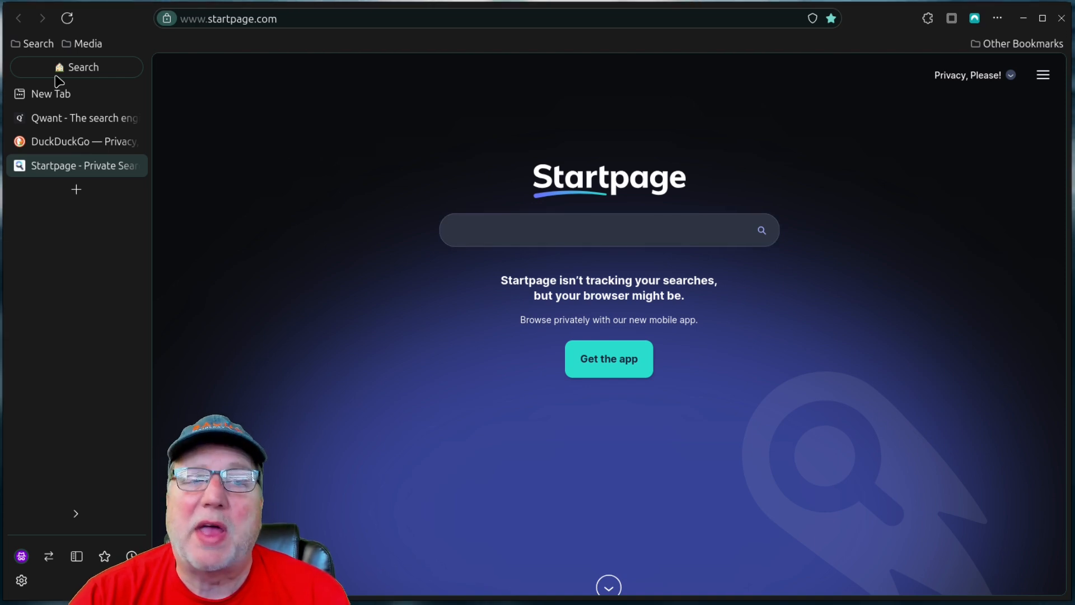
mouse_move(10, 234)
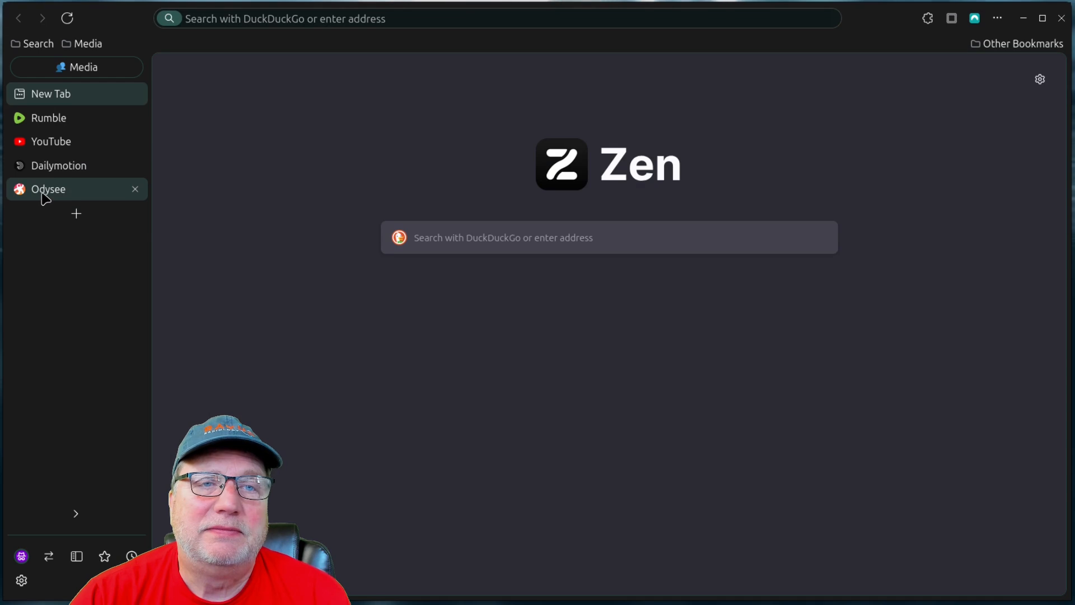
- Load the Odysee home page in Media and focus its site search field
left_click(48, 189)
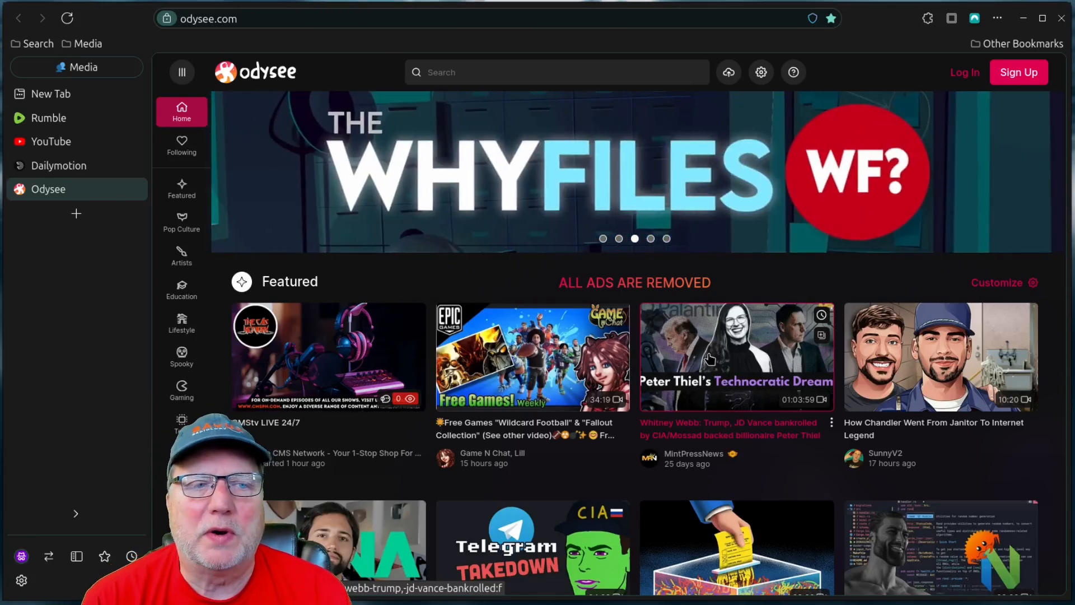
mouse_move(686, 283)
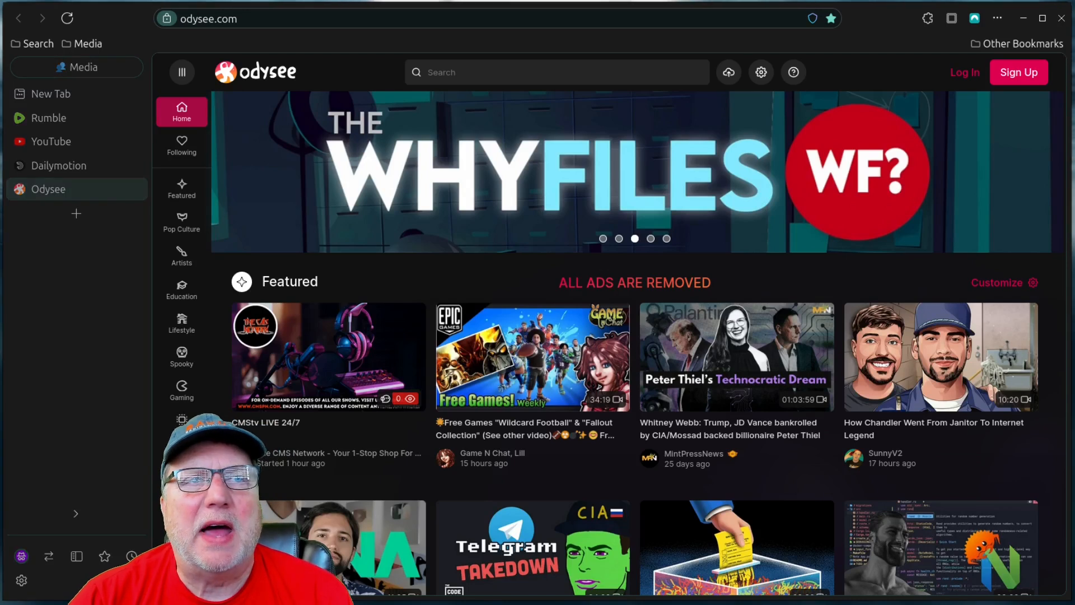
left_click(557, 72)
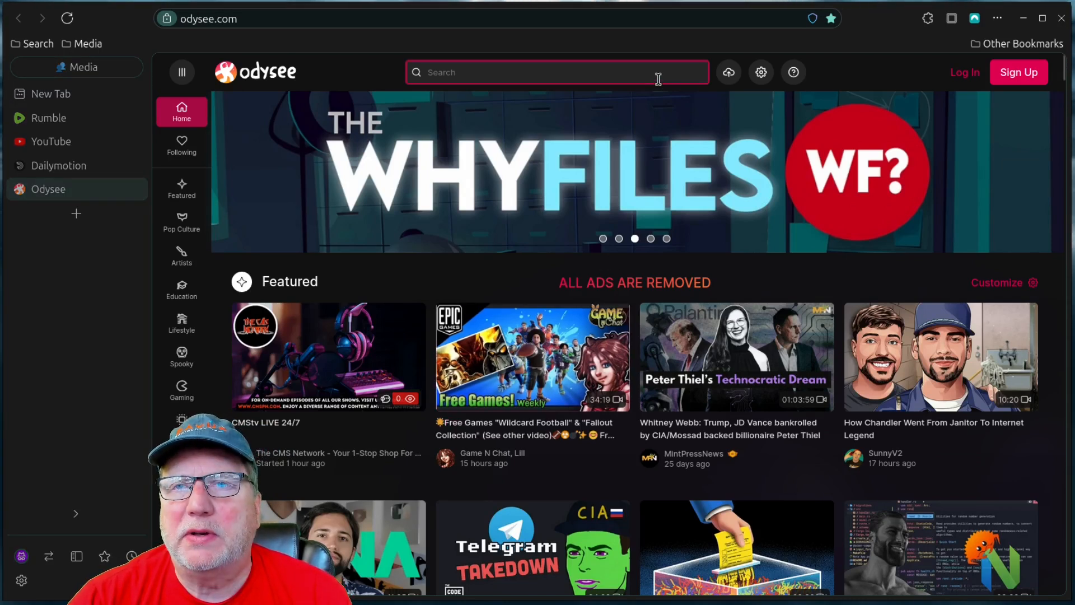
mouse_move(652, 101)
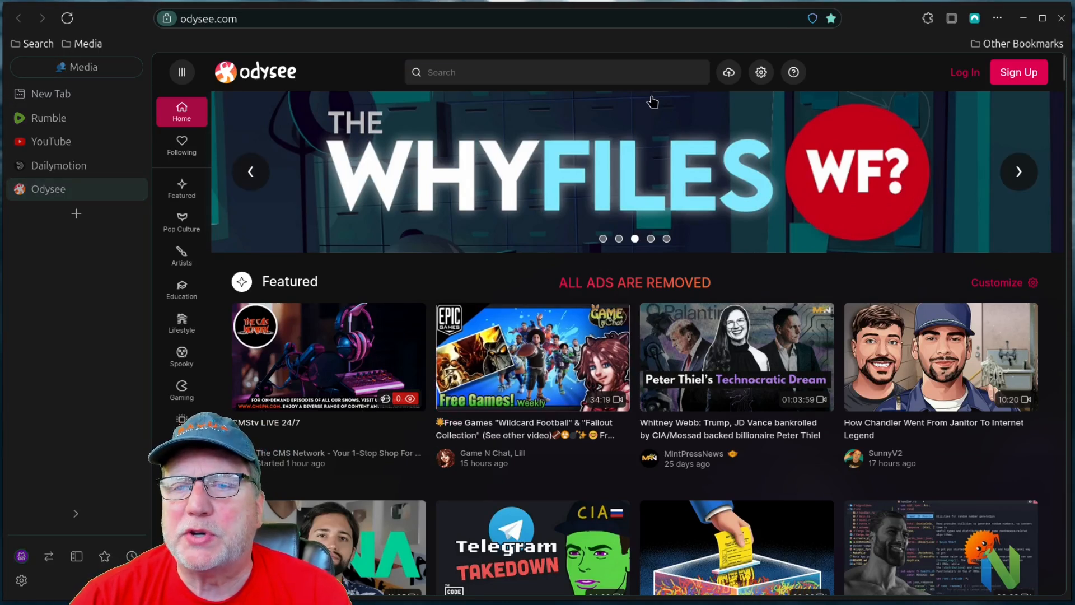
mouse_move(490, 214)
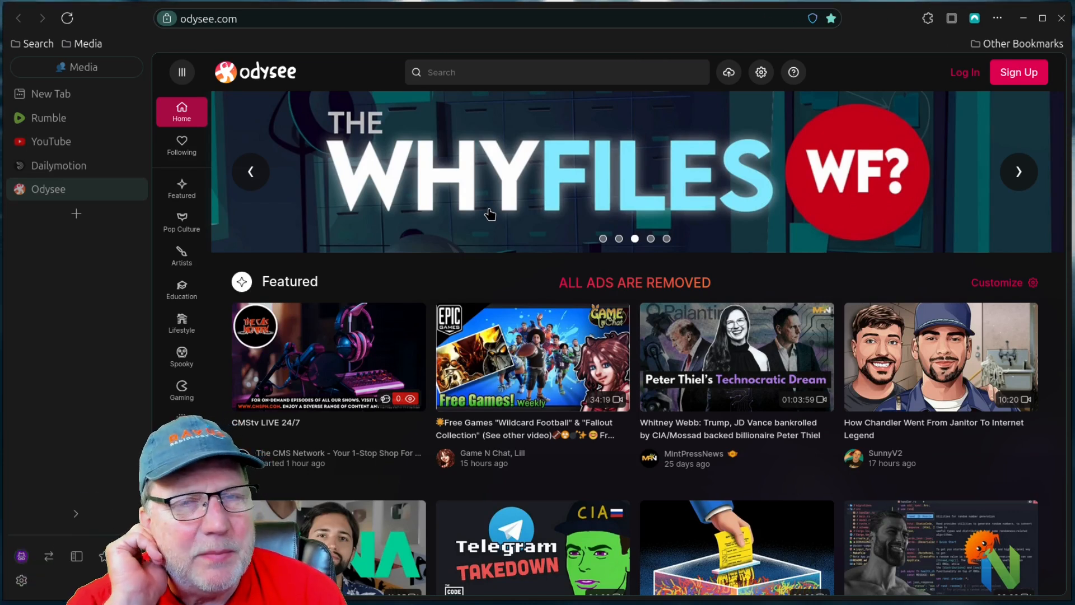